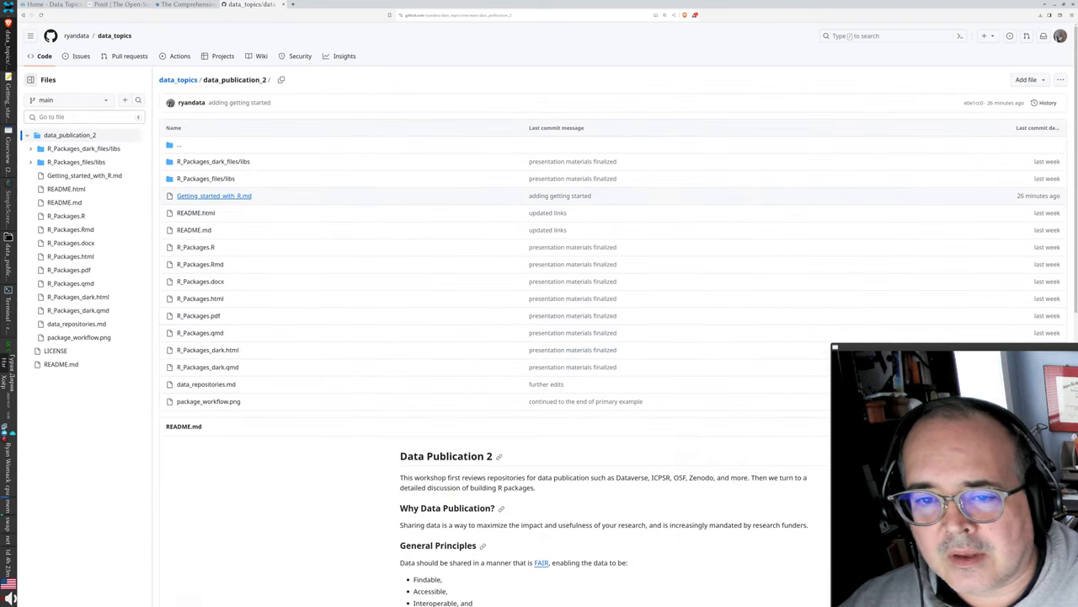
{"action": "mouse_move", "coordinate": [212, 196]}
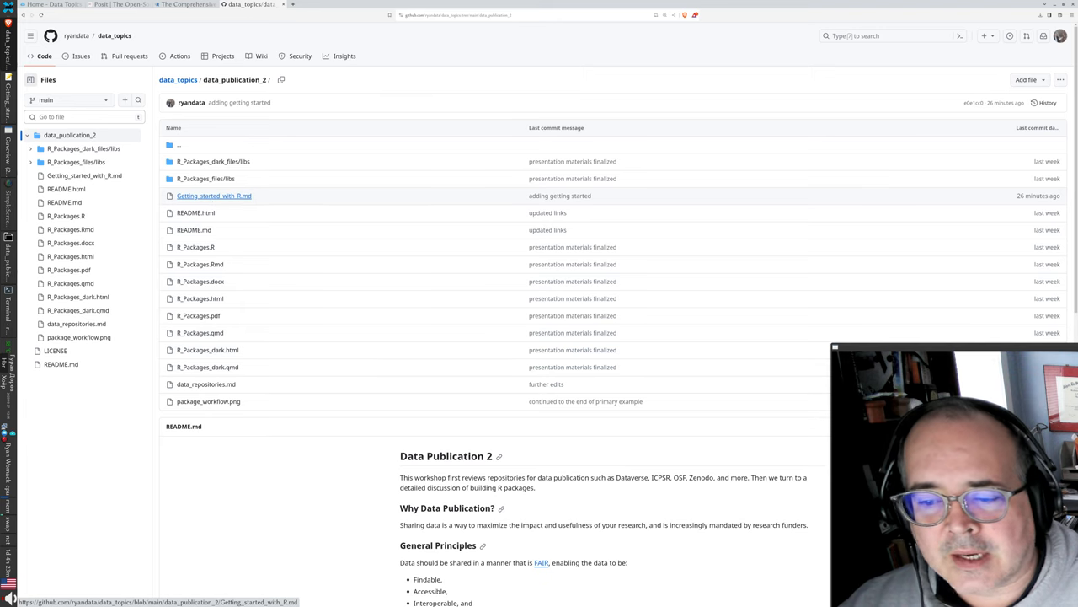
Open Getting_started_with_R.md from the data_publication_2 folder and read its opening section.
{"action": "left_click", "coordinate": [214, 196]}
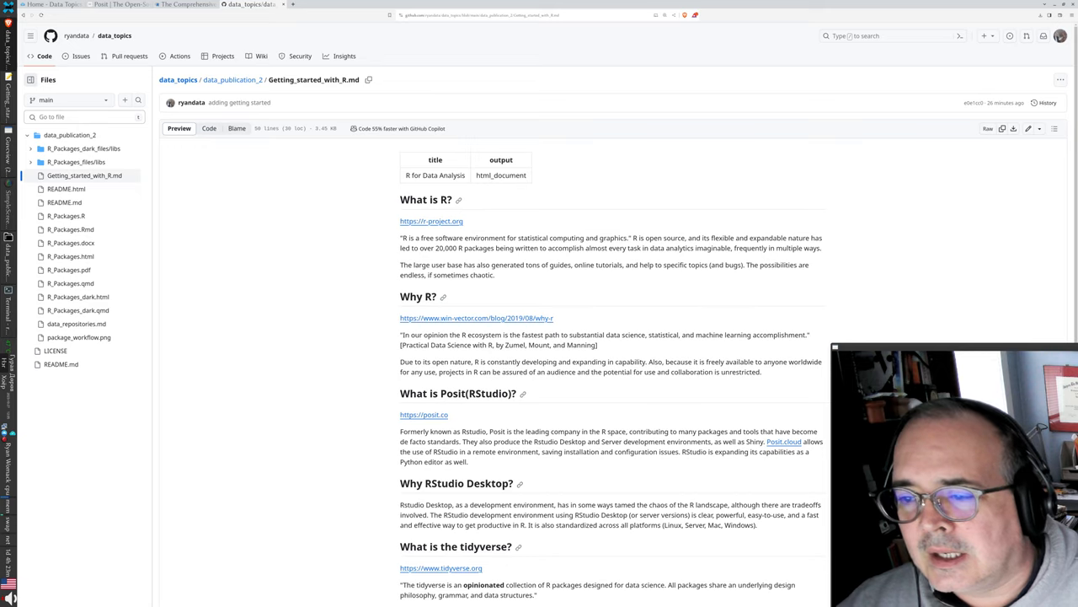
{"action": "scroll", "scroll_direction": "down", "scroll_amount": 3}
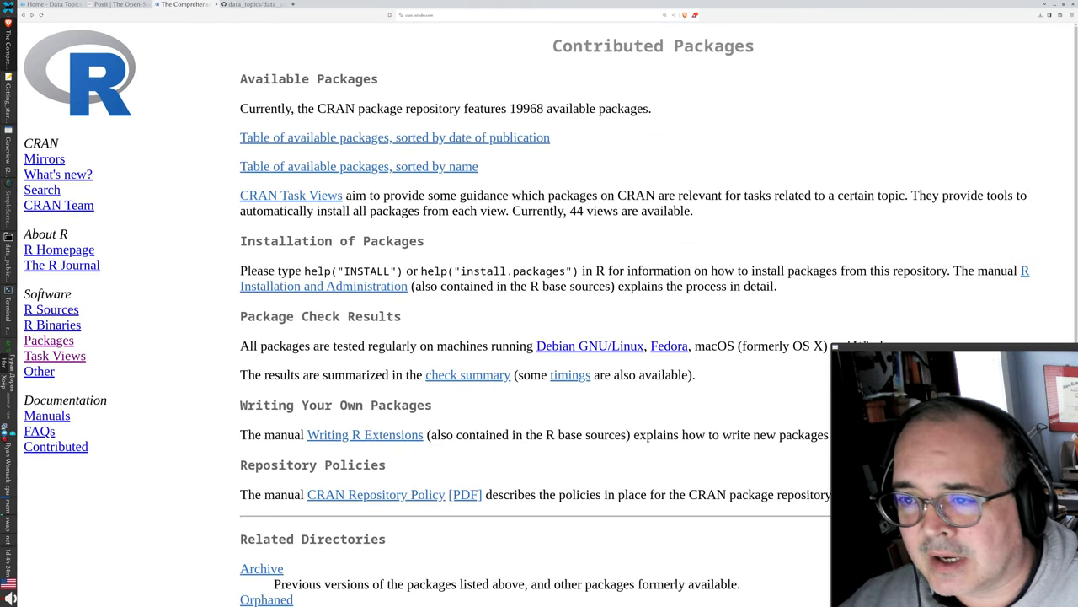
Return from Contributed Packages to the CRAN home page with the R download links.
{"action": "double_click", "coordinate": [529, 108]}
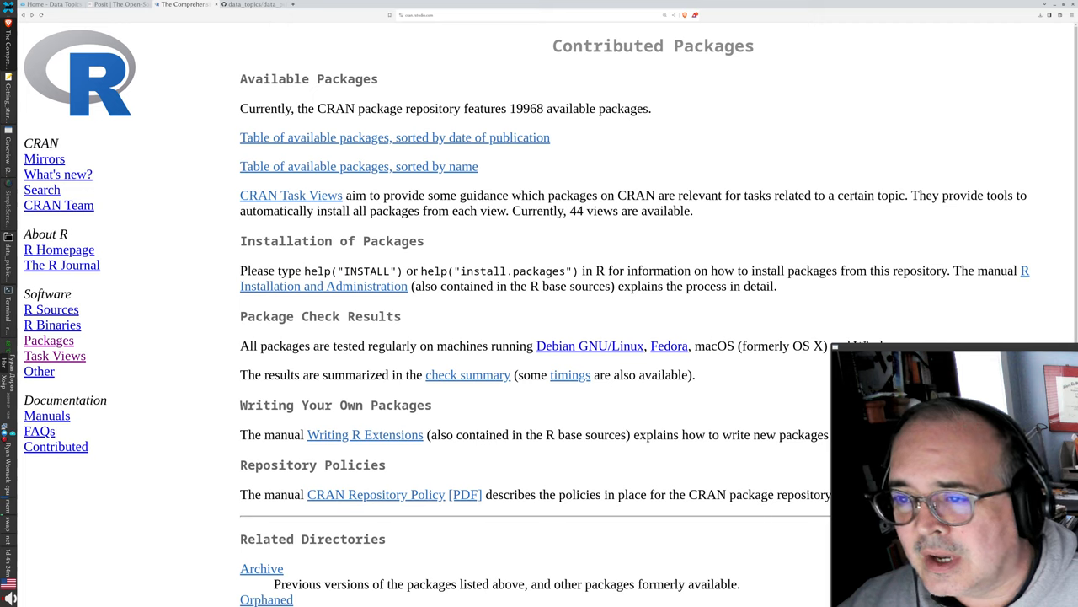
{"action": "double_click", "coordinate": [522, 107]}
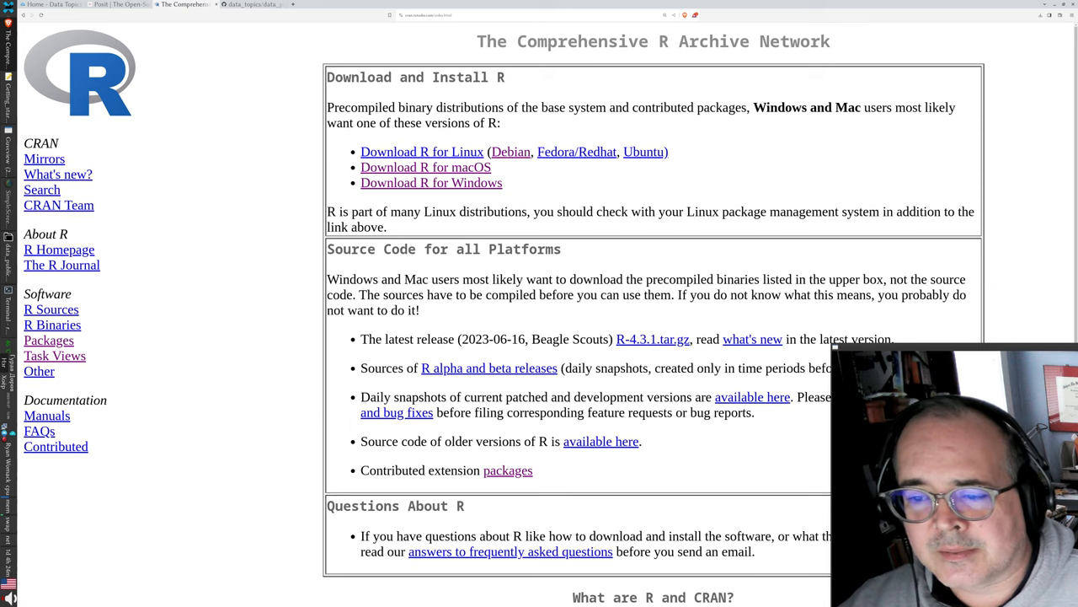
Open the Contributed Packages page listing 19,968 available packages.
{"action": "left_click", "coordinate": [431, 182]}
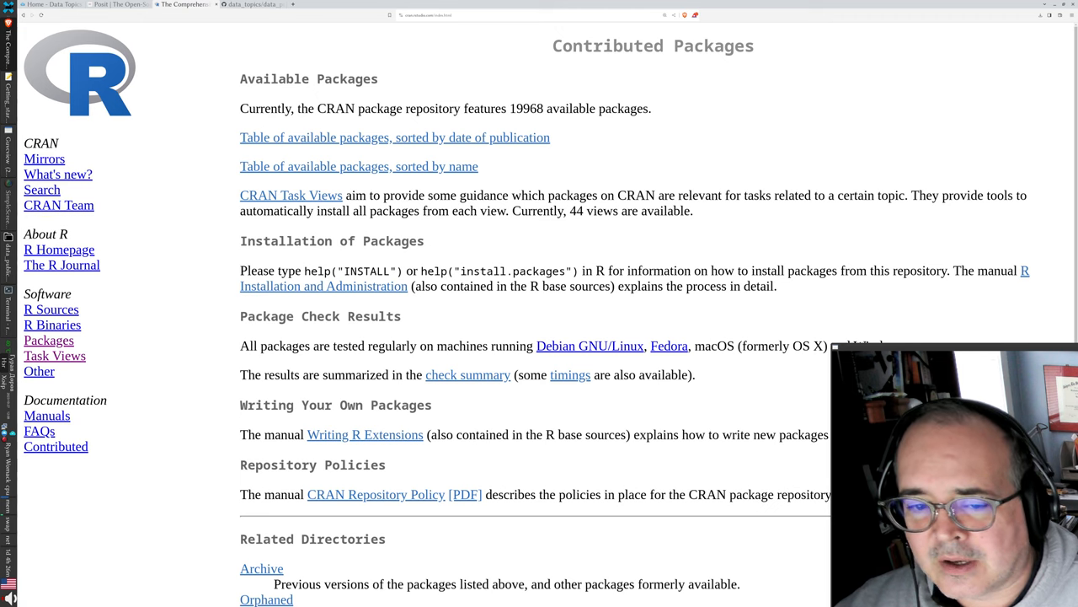
Browse the CRAN Task Views list and open the MixedModels task view.
{"action": "left_click", "coordinate": [54, 355]}
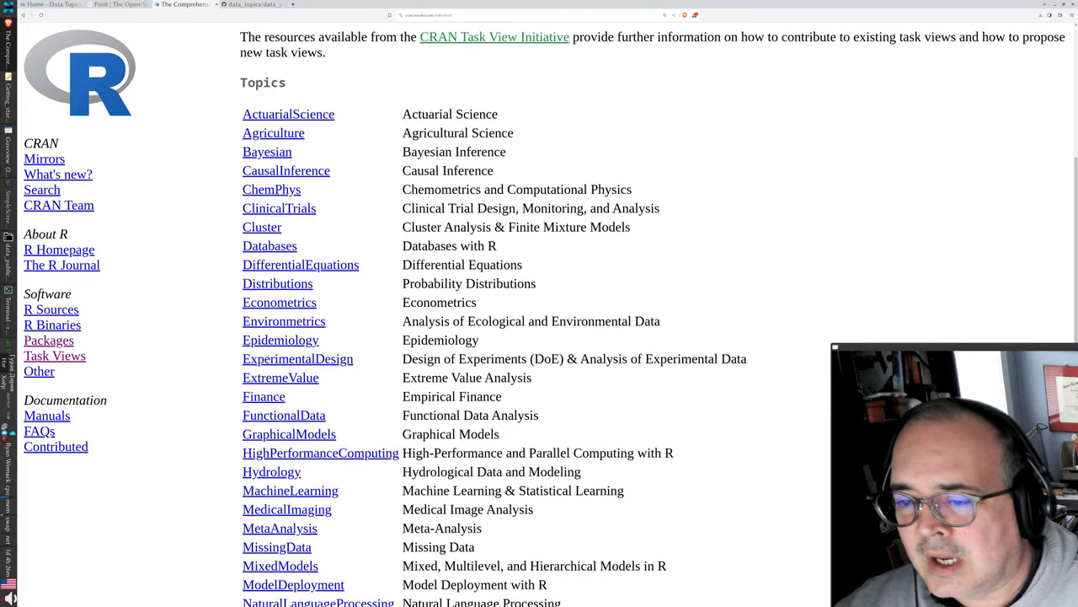
{"action": "scroll", "scroll_direction": "down", "scroll_amount": 3}
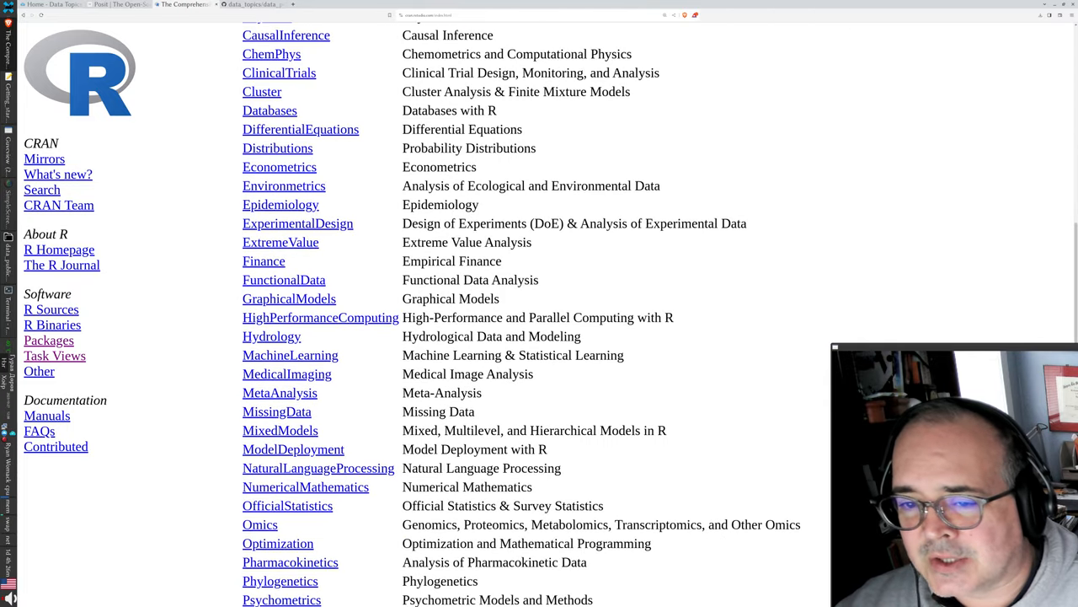
{"action": "scroll", "scroll_direction": "down", "scroll_amount": 3}
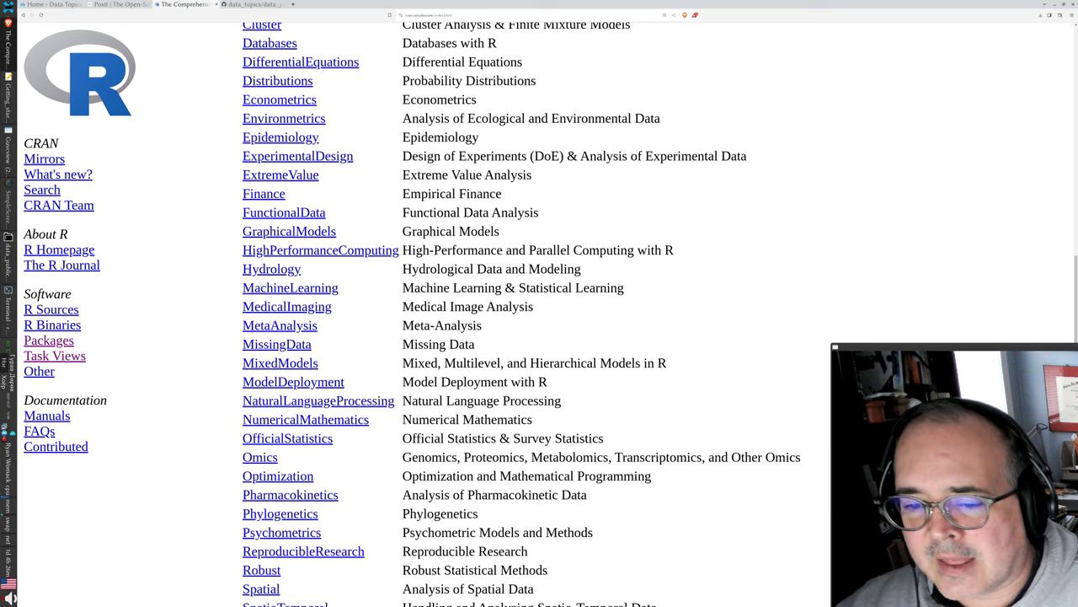
{"action": "left_click", "coordinate": [279, 362]}
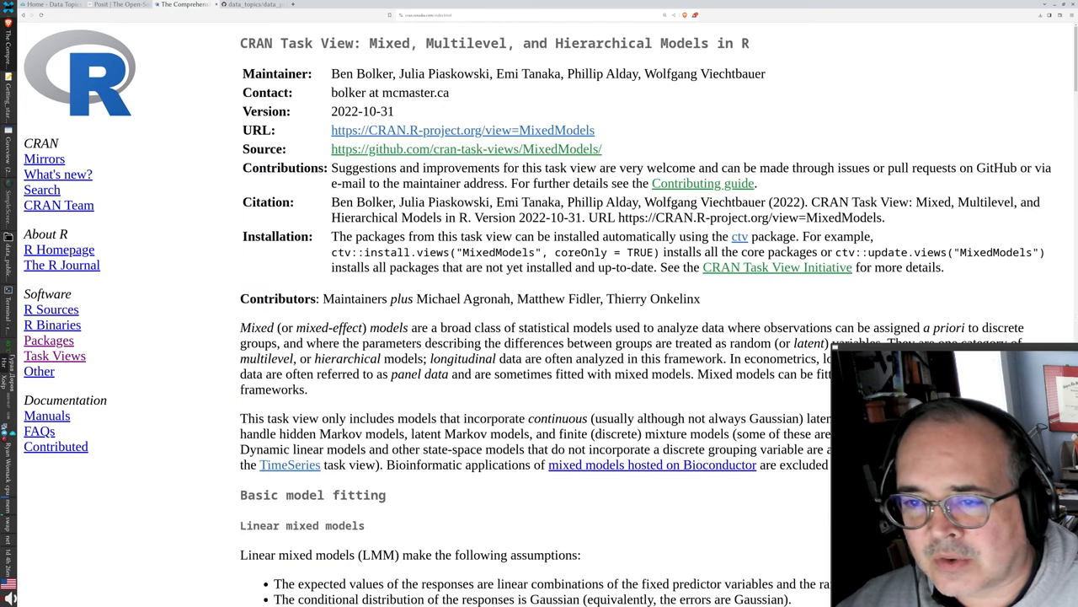
From the frequentist LMM list, open the nlme package page (version 3.1-163).
{"action": "scroll", "scroll_direction": "down", "scroll_amount": 3}
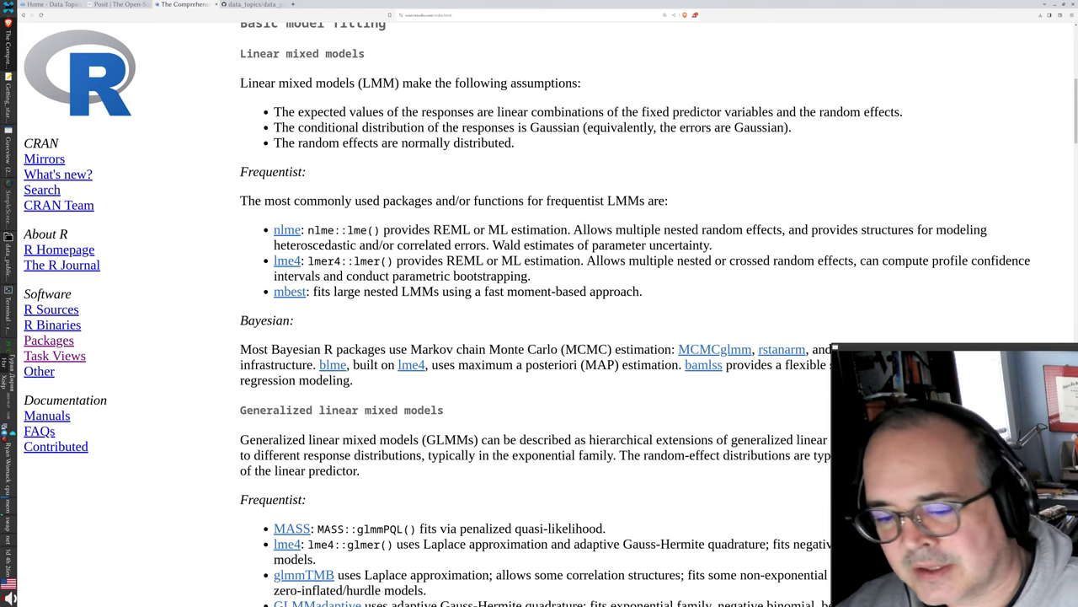
{"action": "scroll", "scroll_direction": "down", "scroll_amount": 3}
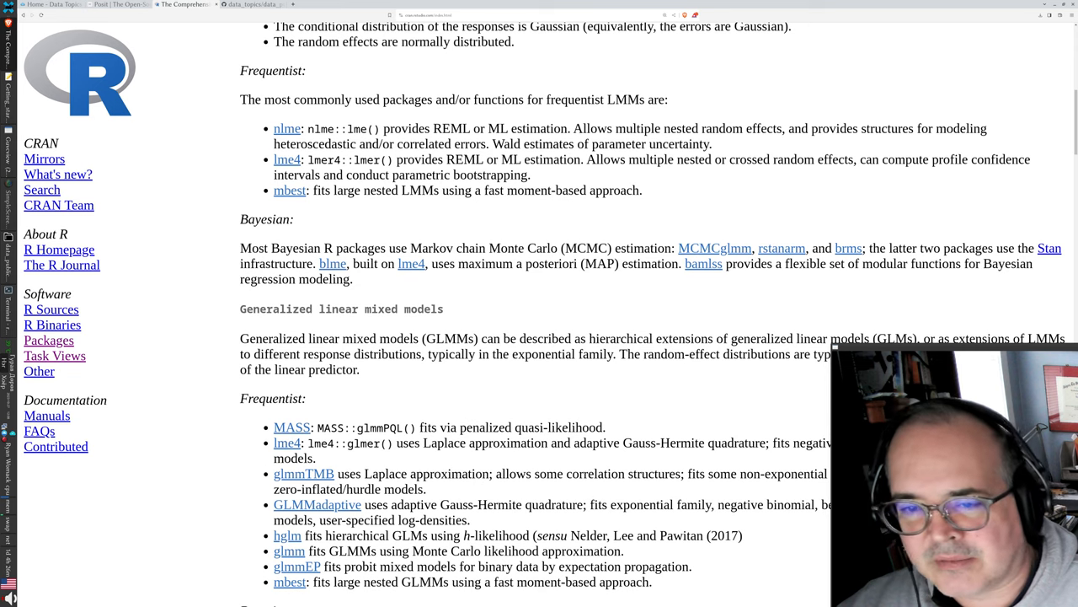
{"action": "left_click", "coordinate": [287, 128]}
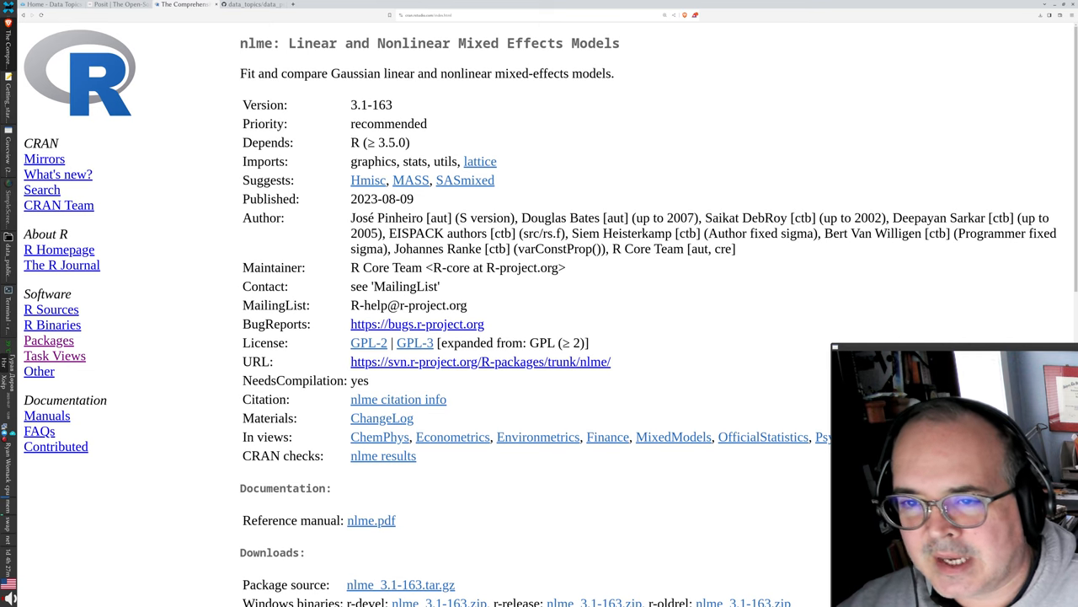
Review nlme's downloads and reverse dependencies, then return to the Mixed Models task view.
{"action": "scroll", "scroll_direction": "down", "scroll_amount": 3}
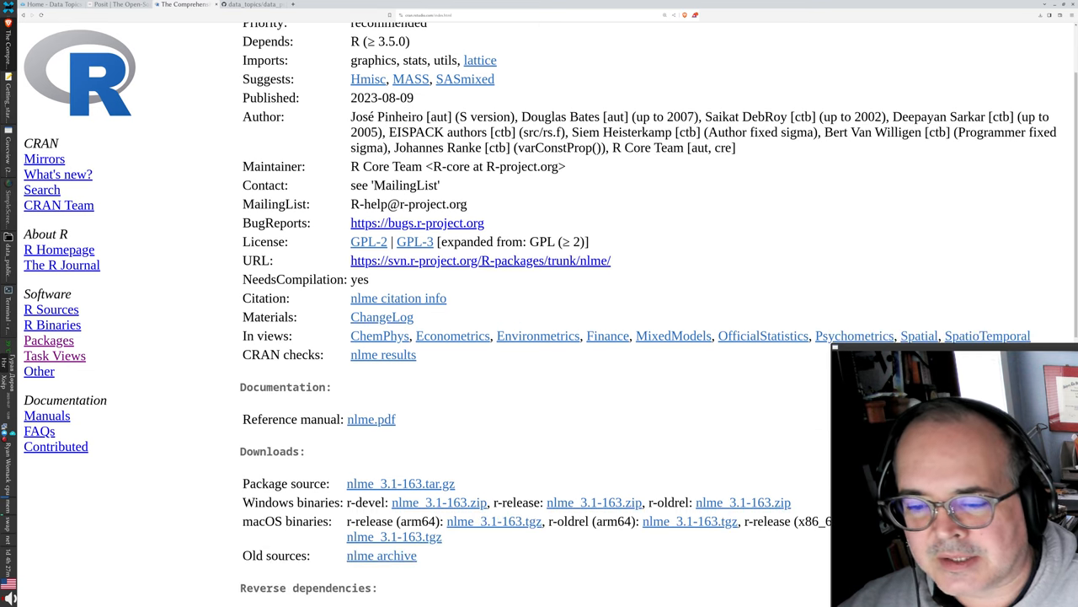
{"action": "left_click", "coordinate": [370, 418]}
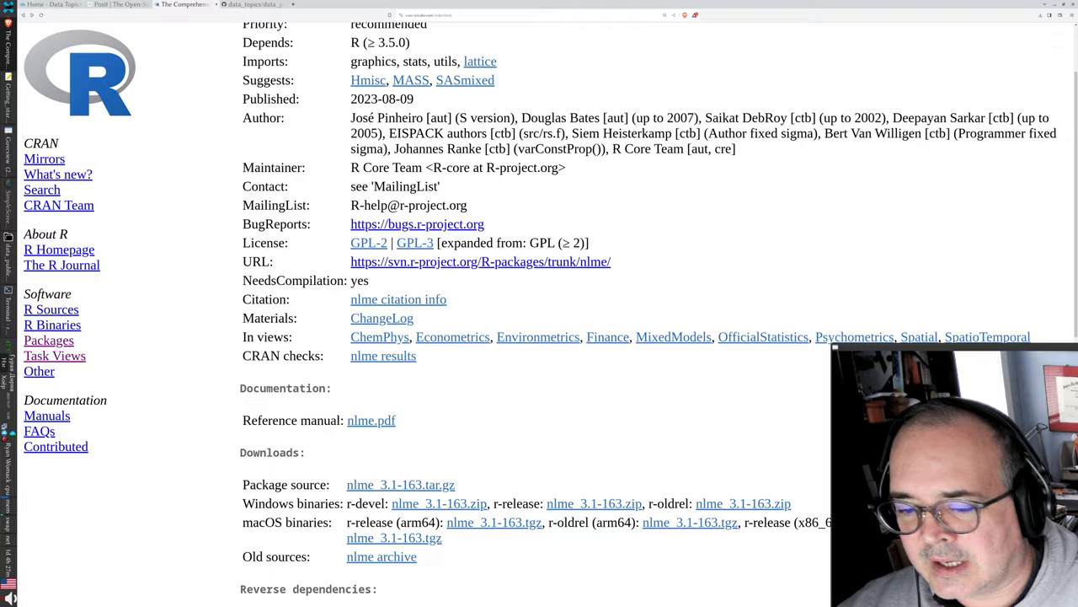
{"action": "scroll", "scroll_direction": "down", "scroll_amount": 3}
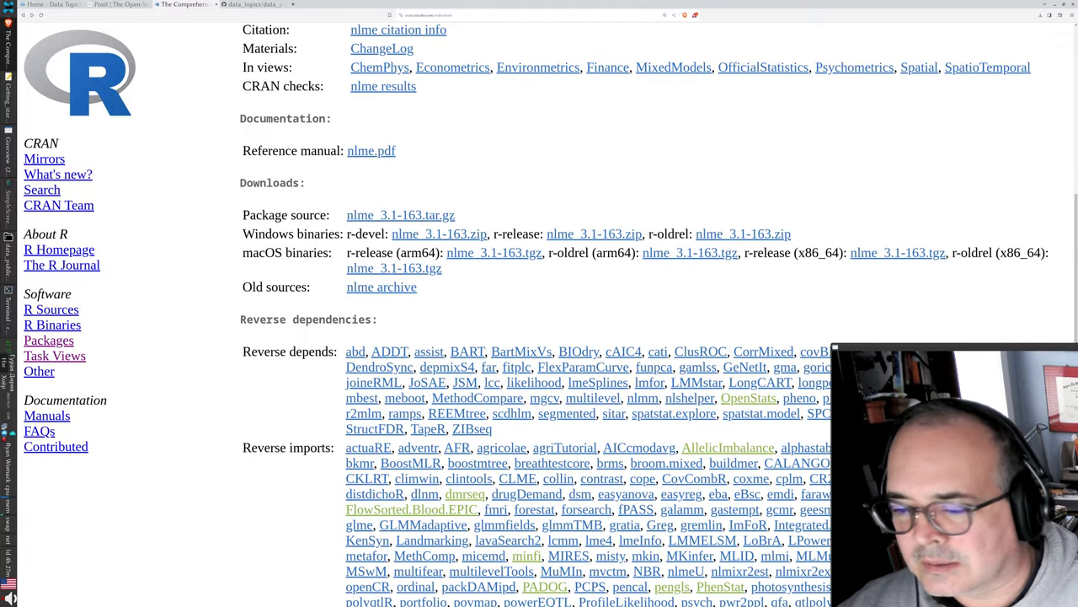
{"action": "scroll", "scroll_direction": "down", "scroll_amount": 3}
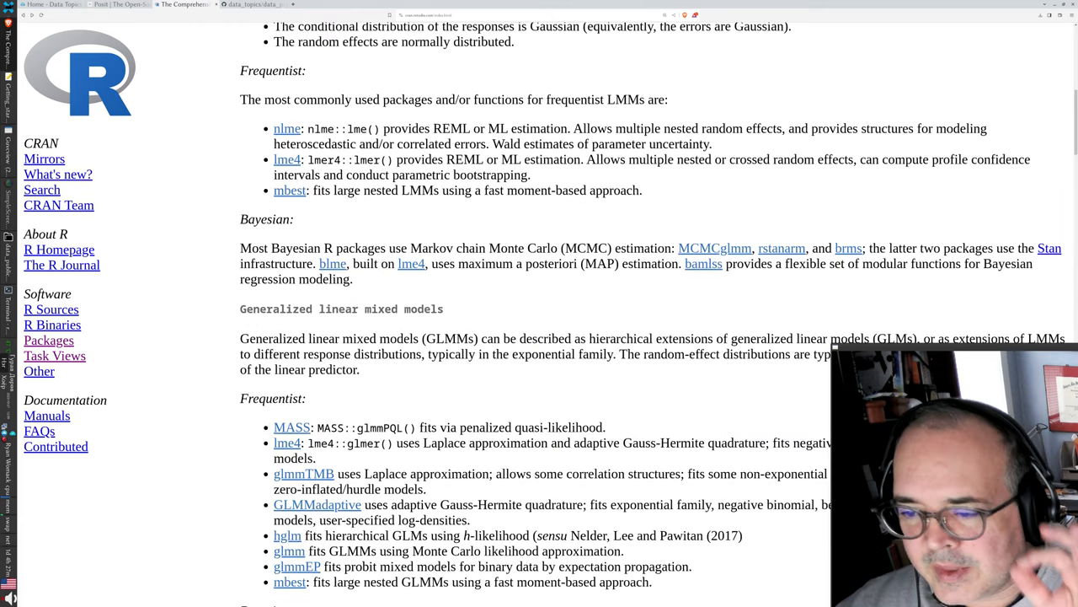
Return to CRAN's main page with the Linux, macOS and Windows download links.
{"action": "scroll", "scroll_direction": "up", "scroll_amount": 3}
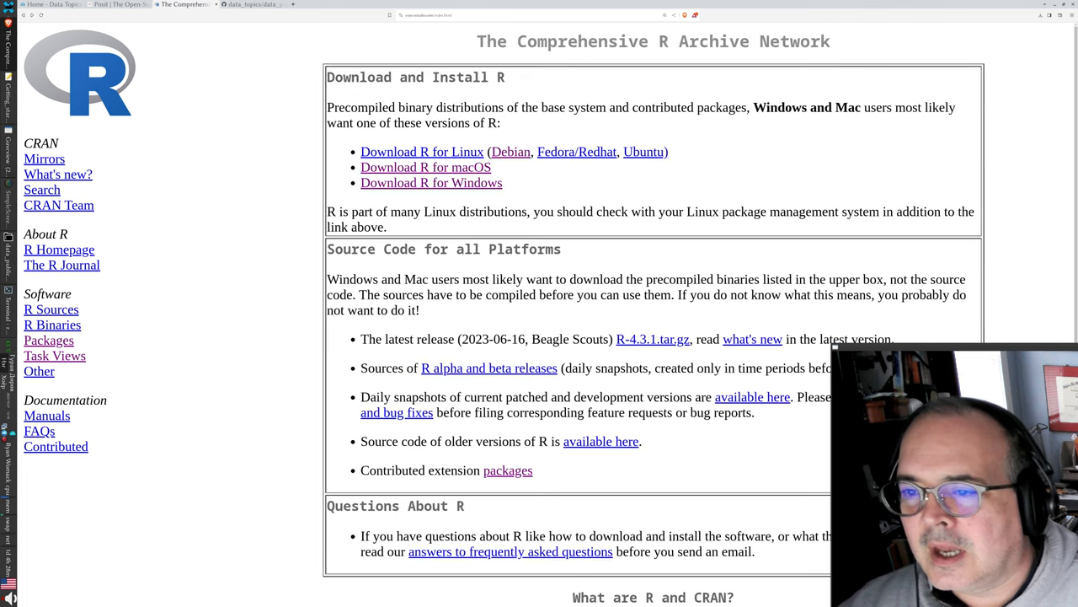
{"action": "left_click", "coordinate": [425, 167]}
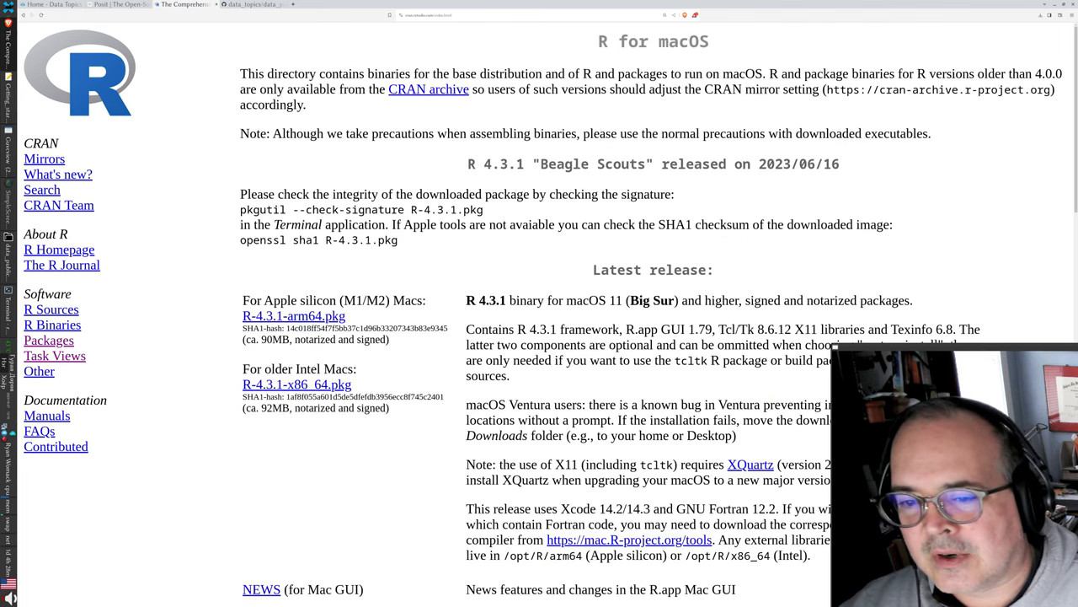
{"action": "scroll", "scroll_direction": "down", "scroll_amount": 3}
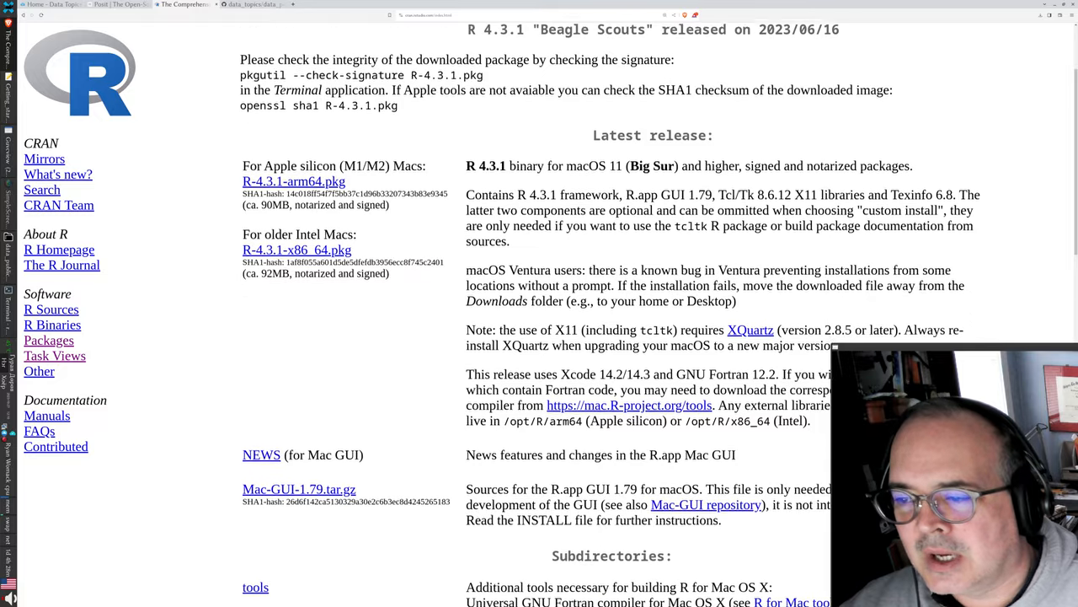
{"action": "scroll", "scroll_direction": "down", "scroll_amount": 3}
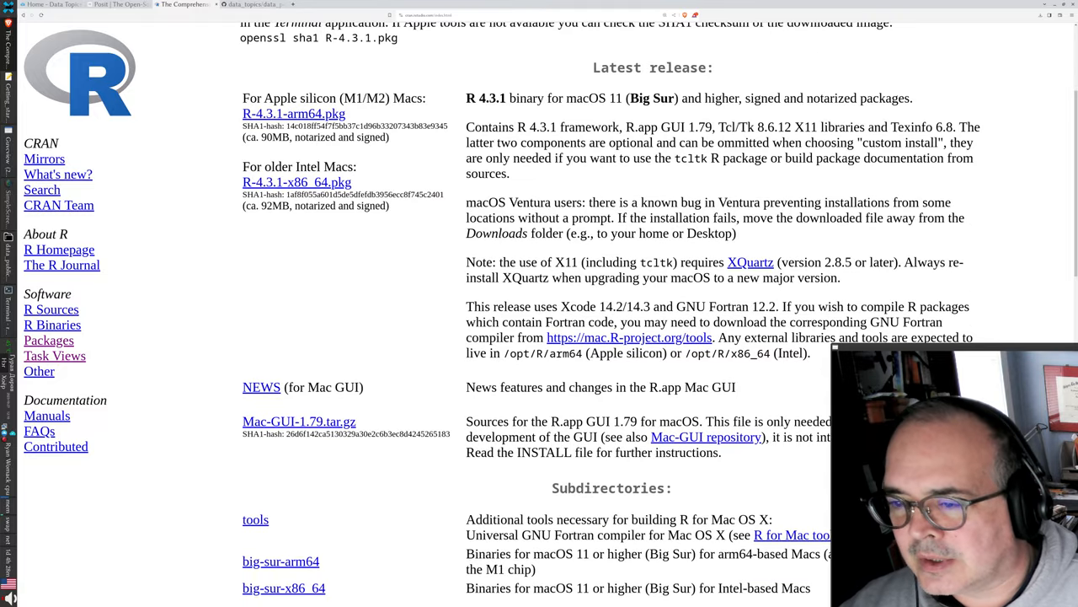
{"action": "left_click_drag", "start_coordinate": [519, 263], "coordinate": [676, 263]}
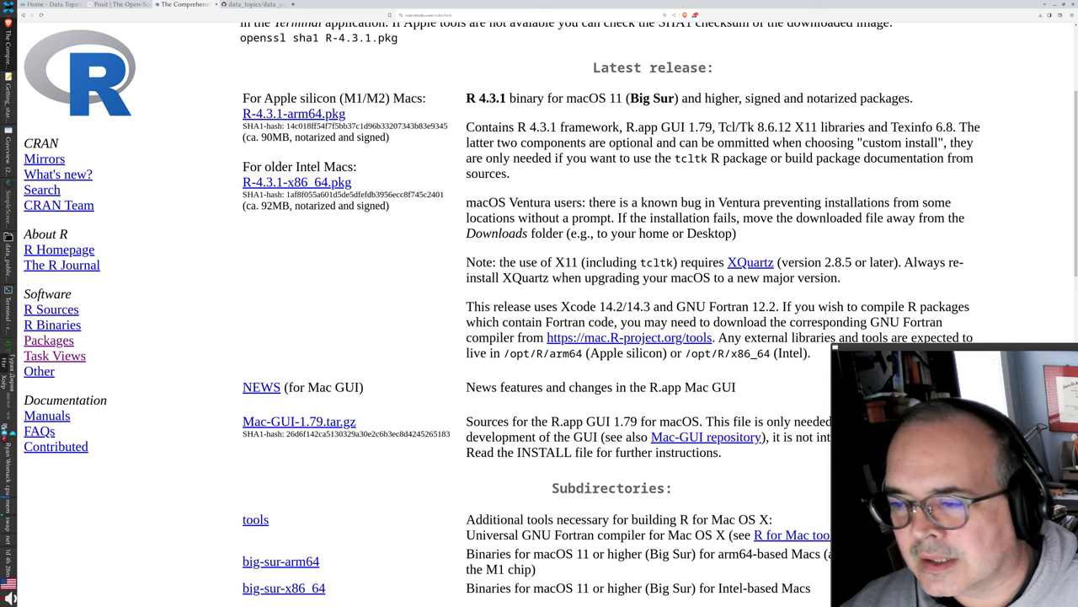
{"action": "scroll", "scroll_direction": "up", "scroll_amount": 3}
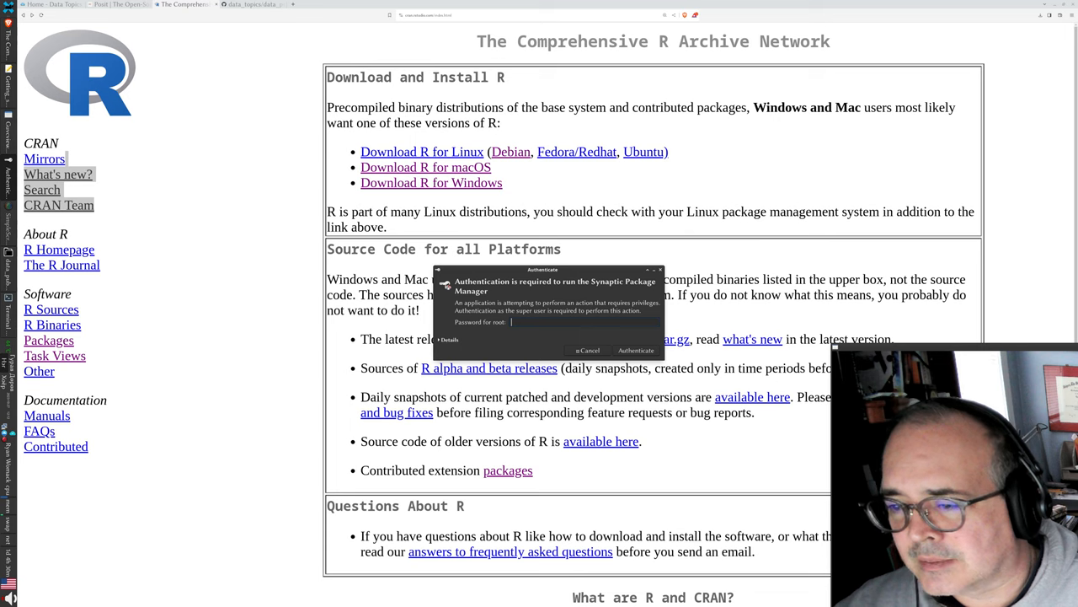
Open the Debian Packages of R Software page from Download R for Linux.
{"action": "left_click", "coordinate": [587, 349]}
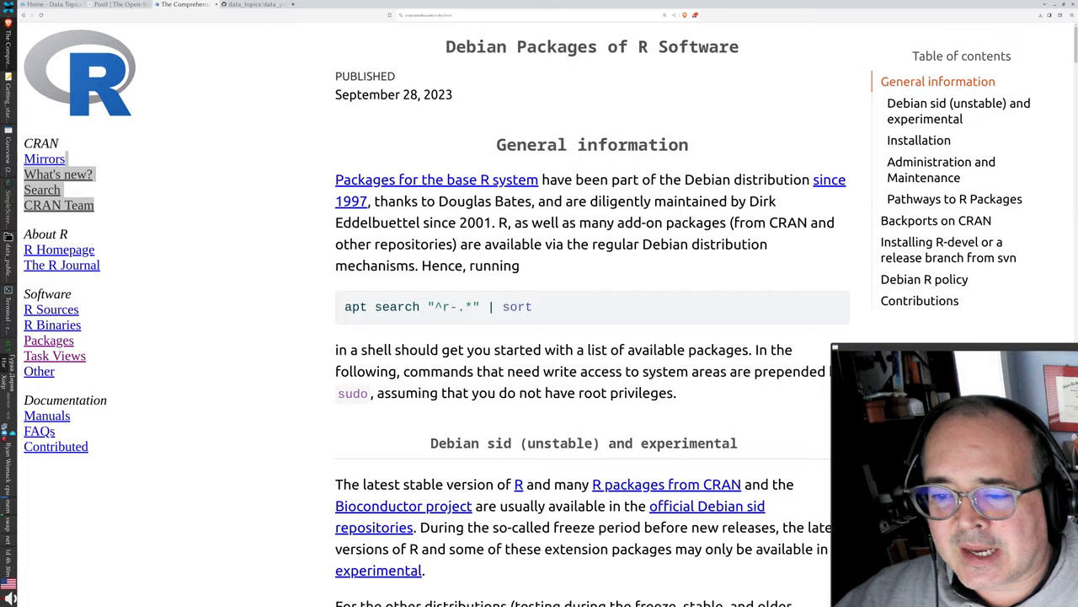
Read through the Debian R packages page's general information and apt instructions.
{"action": "scroll", "scroll_direction": "down", "scroll_amount": 3}
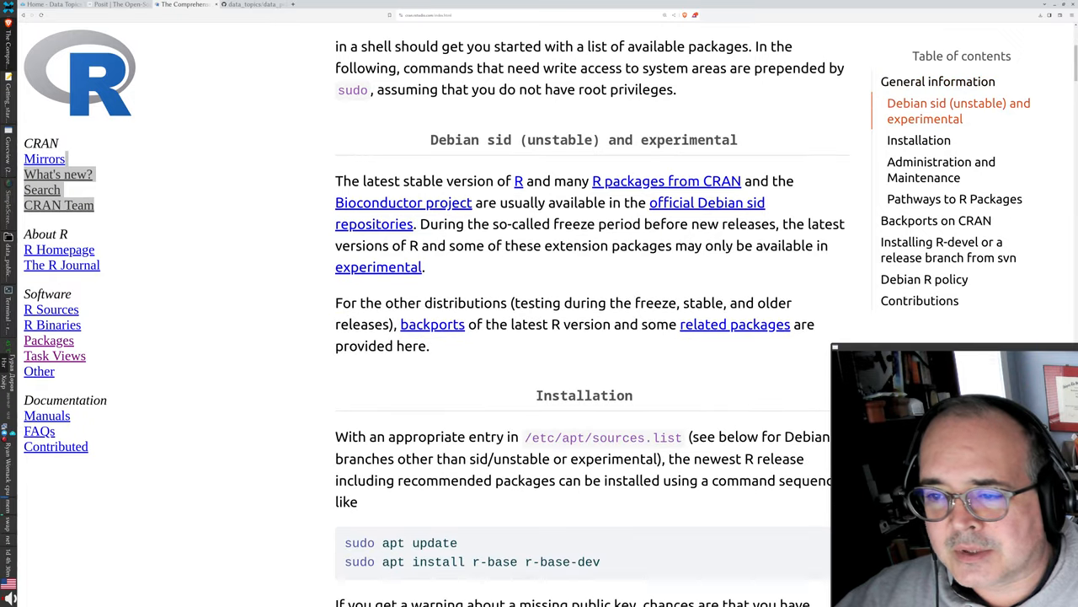
{"action": "scroll", "scroll_direction": "down", "scroll_amount": 3}
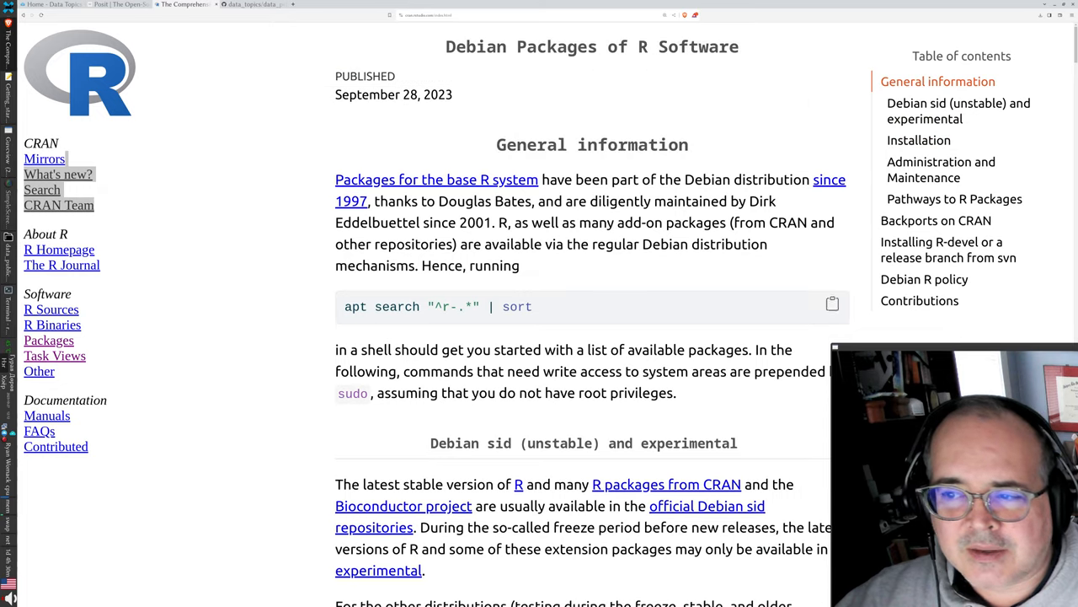
{"action": "scroll", "scroll_direction": "down", "scroll_amount": 3}
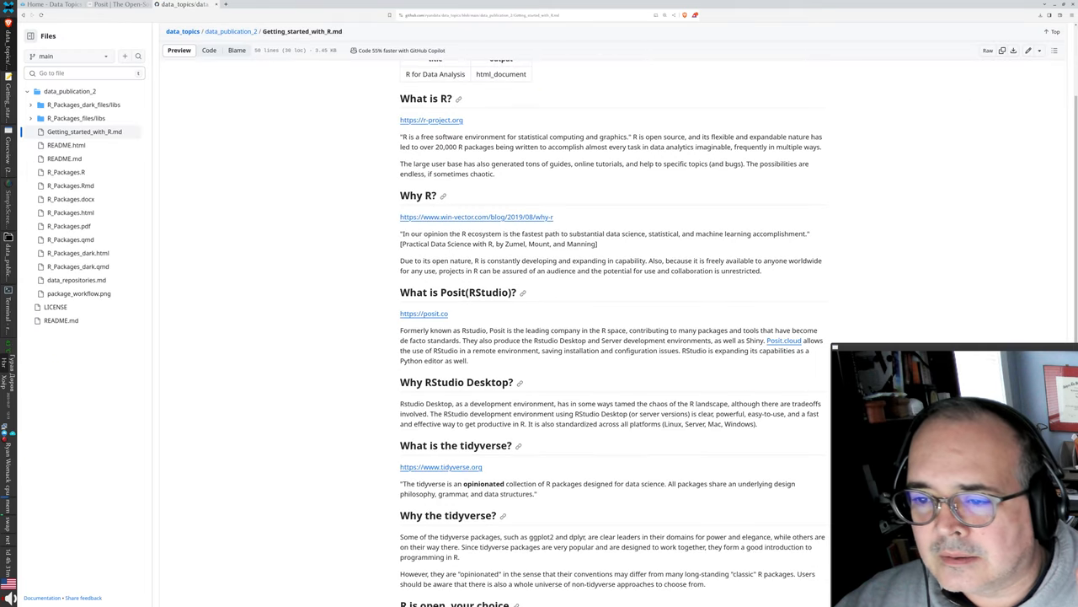
Read through the Getting_started_with_R.md notes before moving to the Posit site.
{"action": "scroll", "scroll_direction": "down", "scroll_amount": 3}
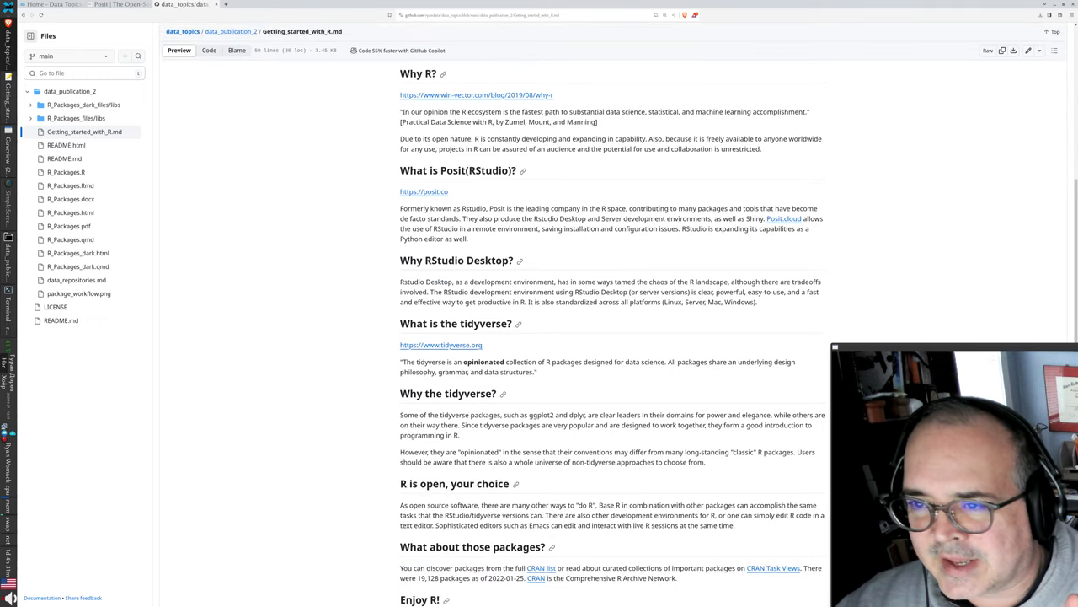
{"action": "scroll", "scroll_direction": "down", "scroll_amount": 3}
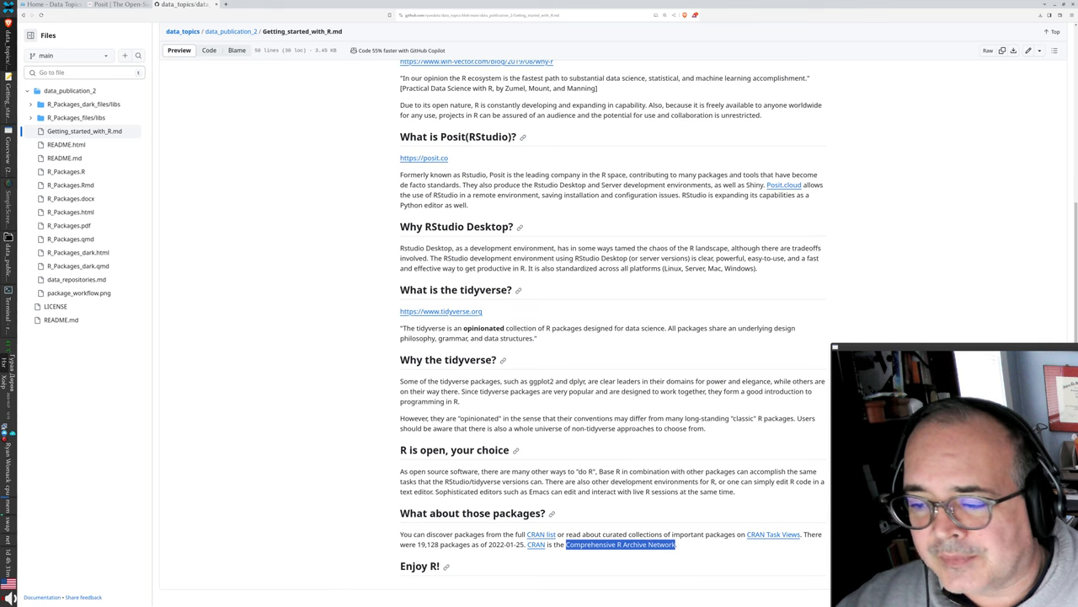
{"action": "scroll", "scroll_direction": "up", "scroll_amount": 3}
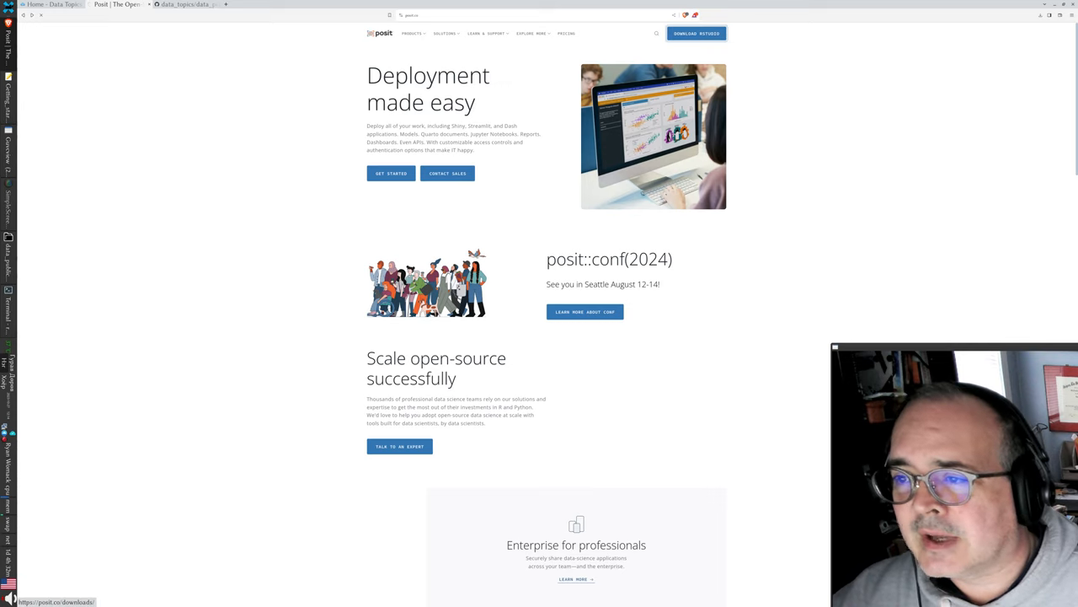
Open the RStudio Desktop download page and review its installer table for each OS.
{"action": "left_click", "coordinate": [698, 33]}
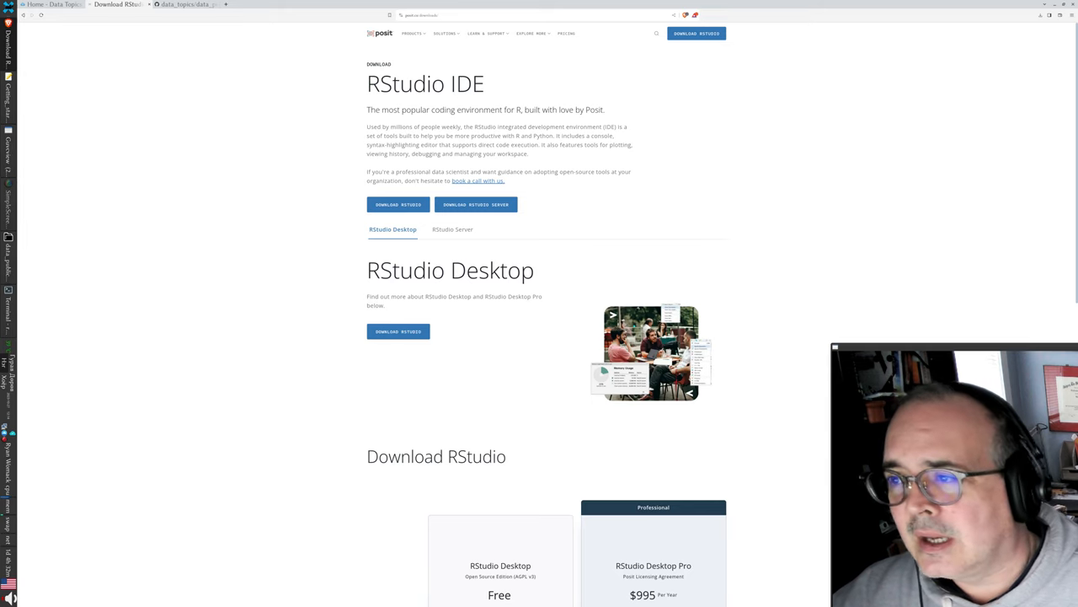
{"action": "scroll", "scroll_direction": "down", "scroll_amount": 3}
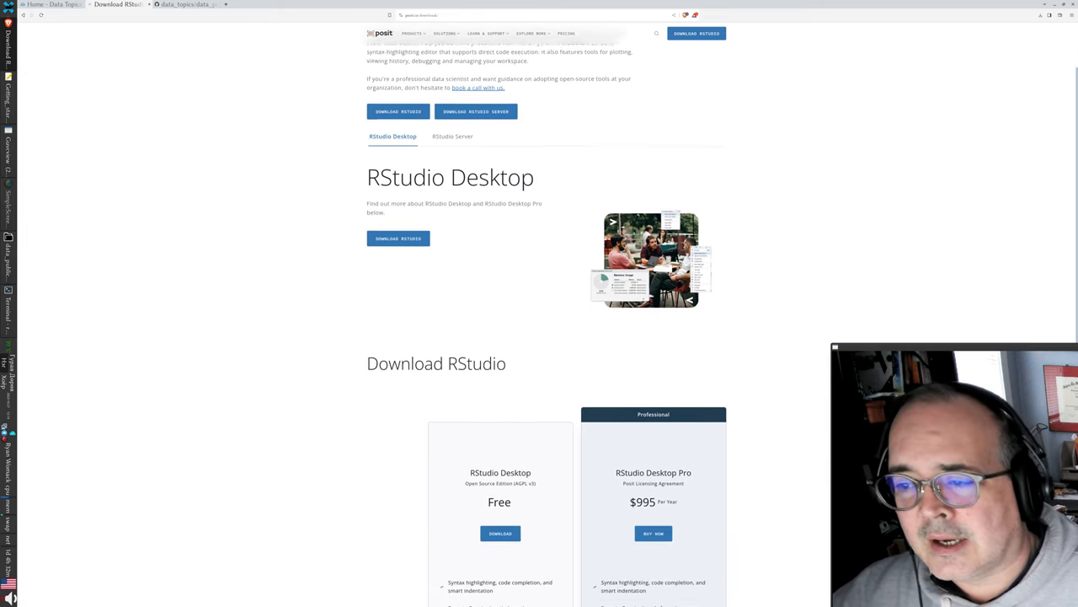
{"action": "scroll", "scroll_direction": "down", "scroll_amount": 3}
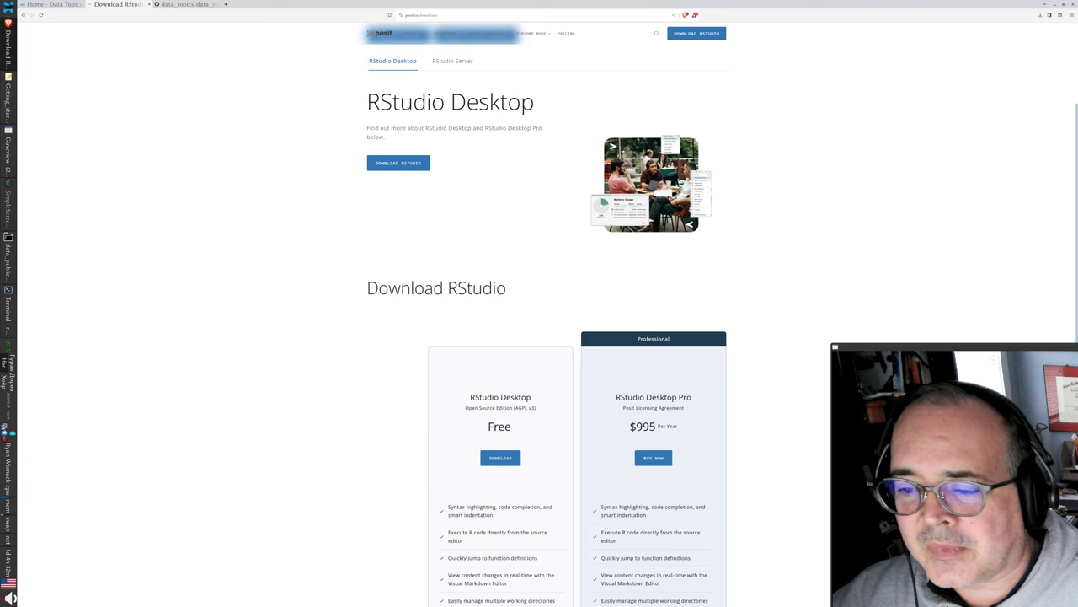
{"action": "scroll", "scroll_direction": "down", "scroll_amount": 3}
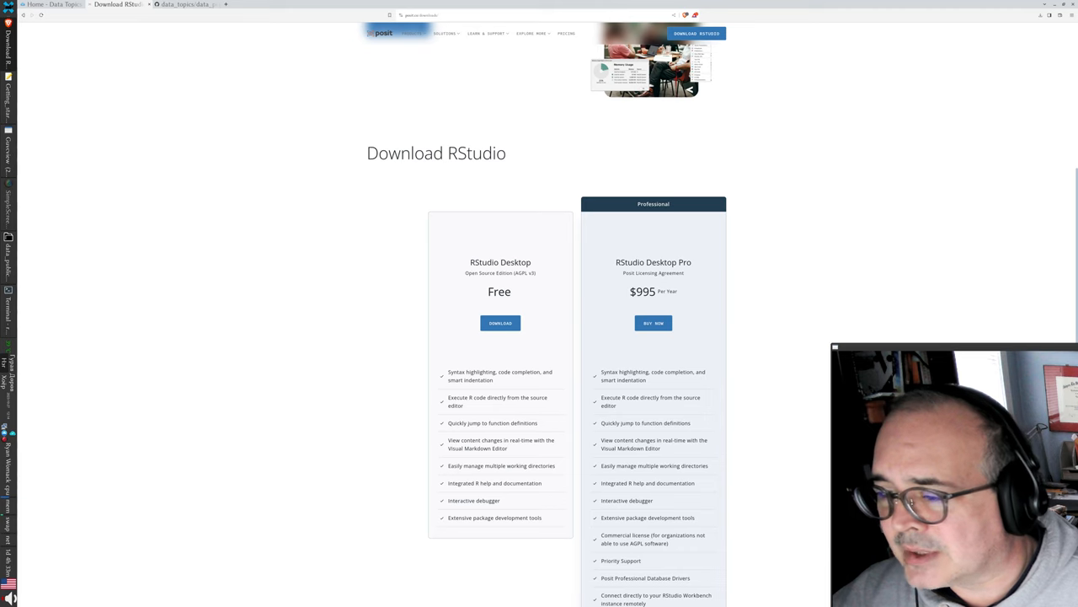
{"action": "scroll", "scroll_direction": "down", "scroll_amount": 3}
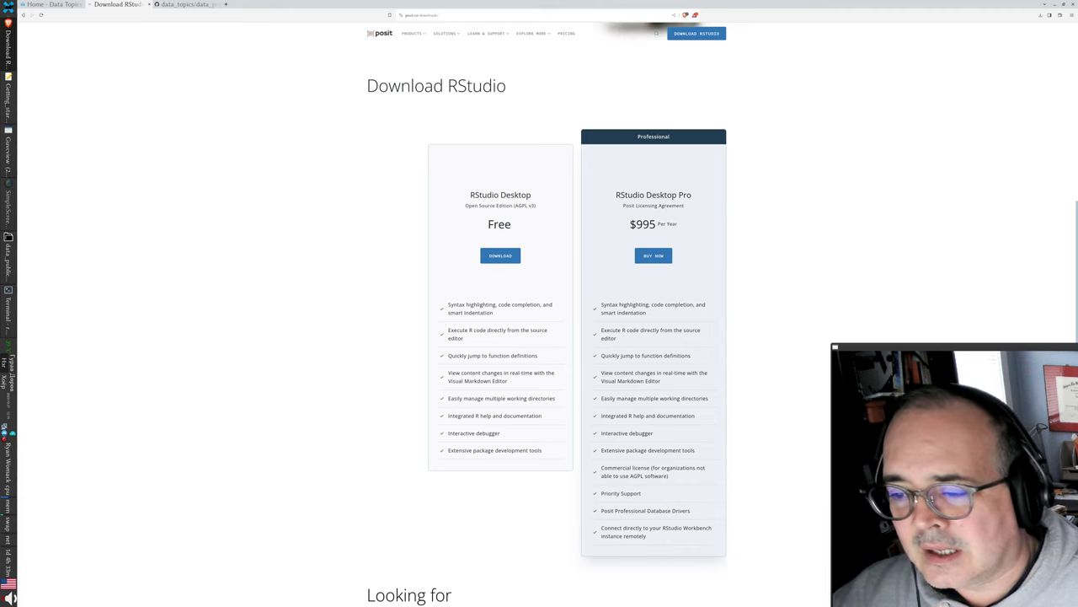
{"action": "scroll", "scroll_direction": "down", "scroll_amount": 3}
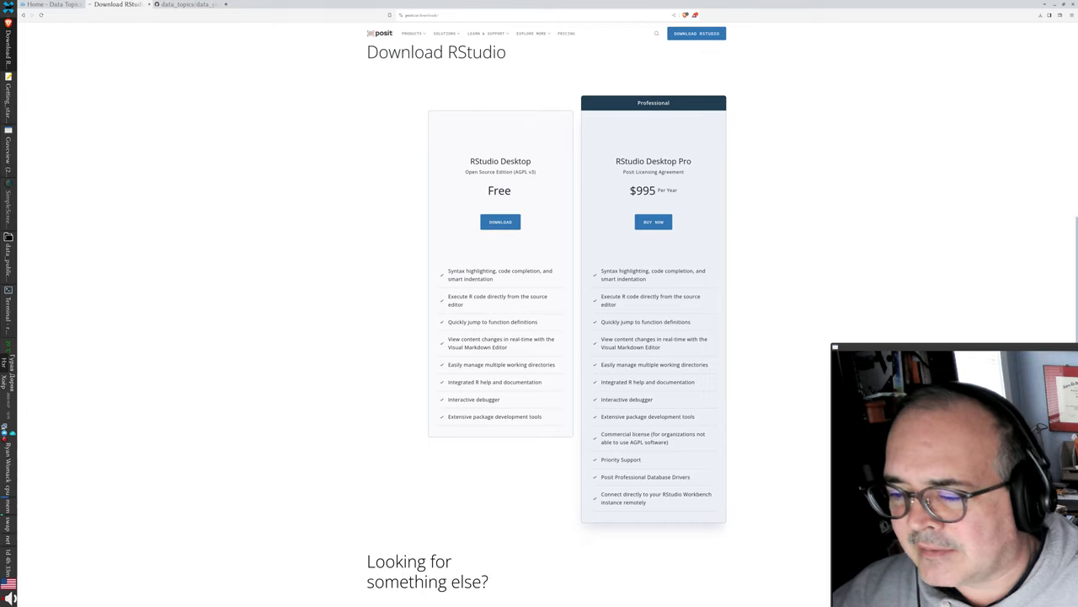
{"action": "scroll", "scroll_direction": "up", "scroll_amount": 3}
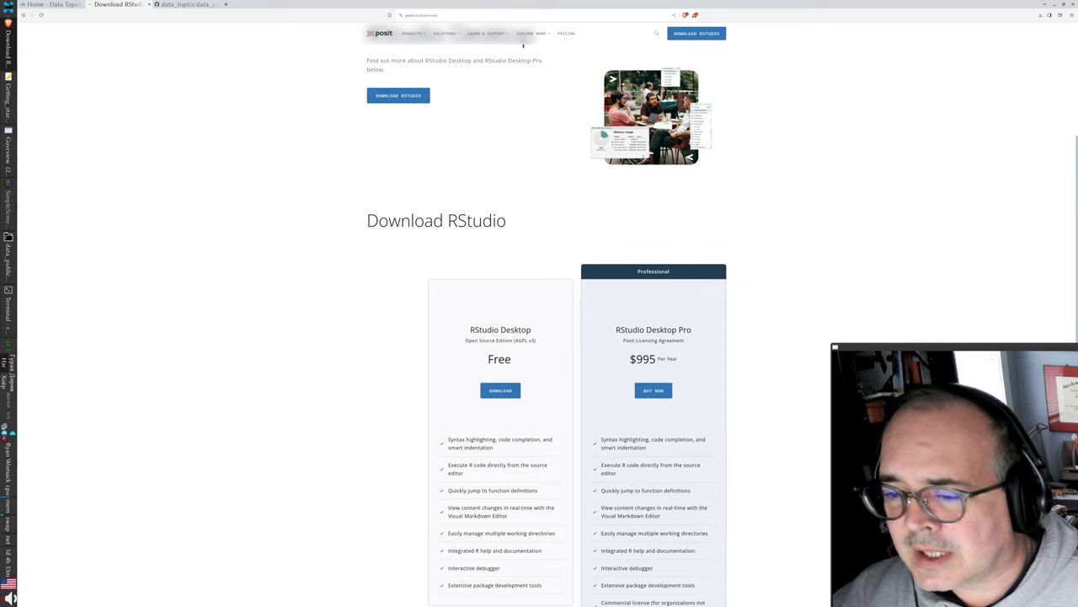
Look further down the Windows, macOS, Ubuntu, Fedora and OpenSUSE installer listings.
{"action": "left_click", "coordinate": [499, 391]}
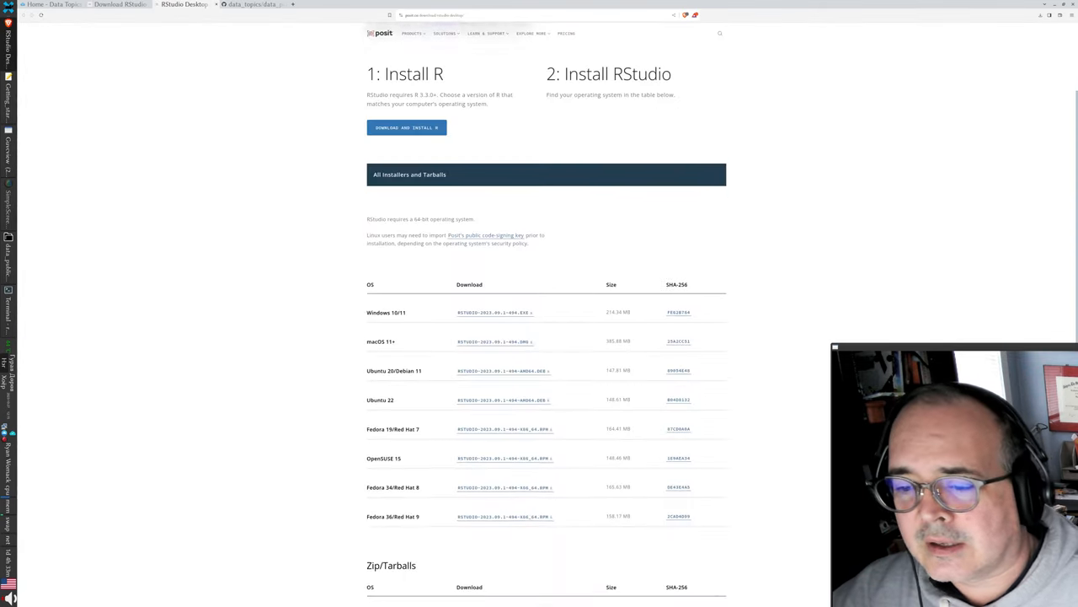
{"action": "scroll", "scroll_direction": "down", "scroll_amount": 3}
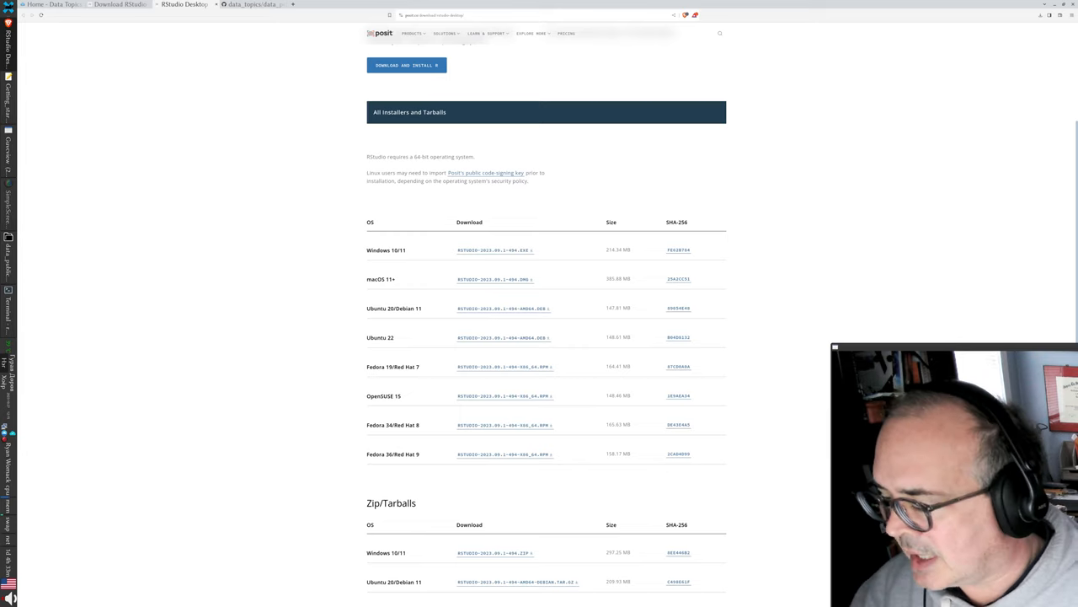
{"action": "scroll", "scroll_direction": "down", "scroll_amount": 3}
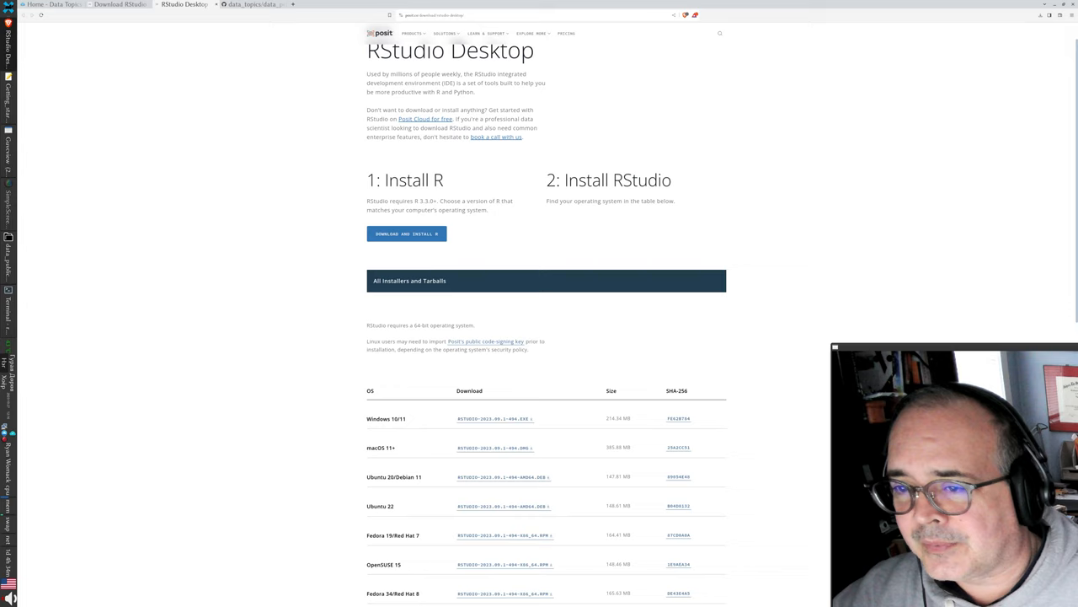
{"action": "left_click", "coordinate": [7, 6]}
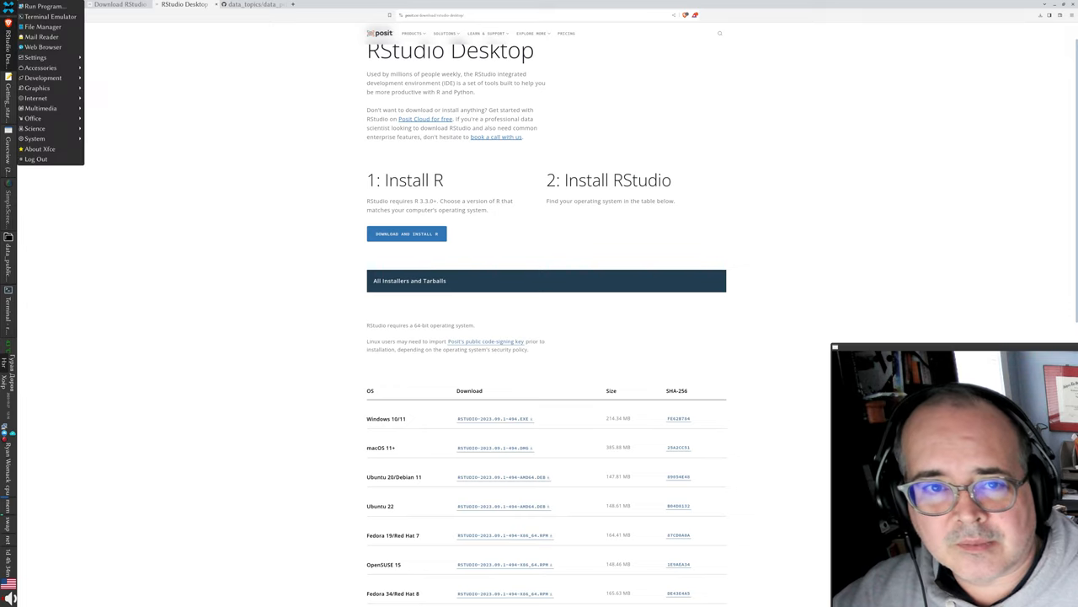
View the Development category entries (Emacs, RStudio) in the Xfce Applications menu.
{"action": "left_click", "coordinate": [42, 77]}
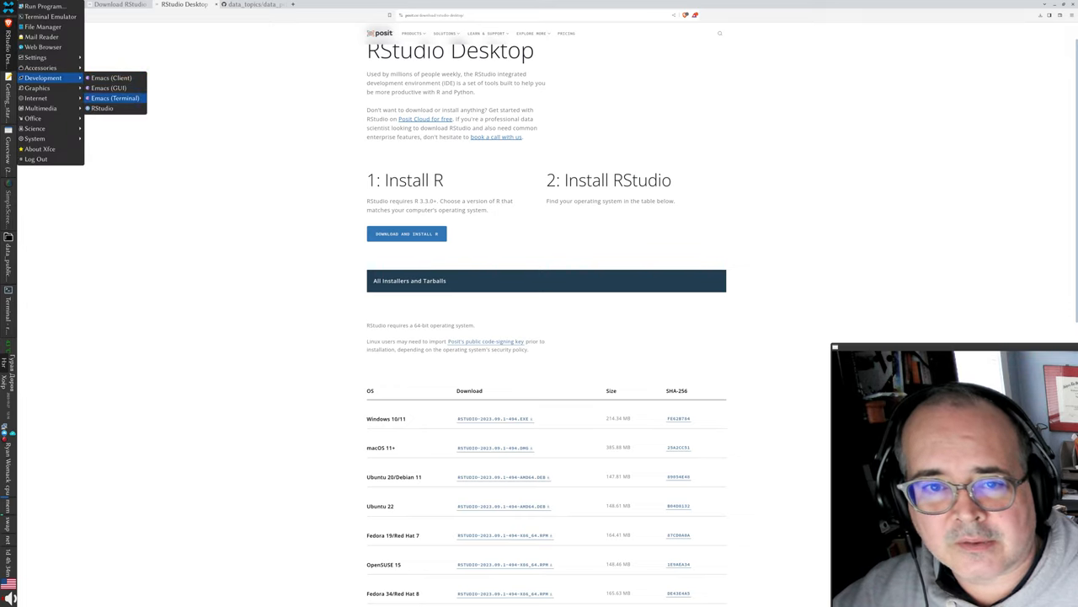
{"action": "left_click", "coordinate": [105, 108]}
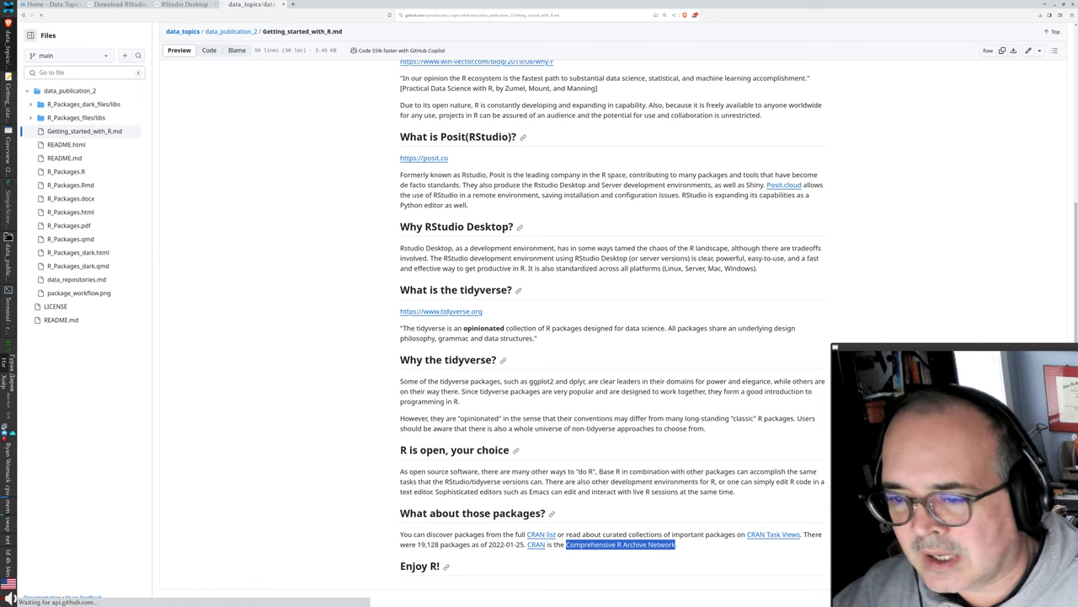
{"action": "left_click", "coordinate": [435, 310]}
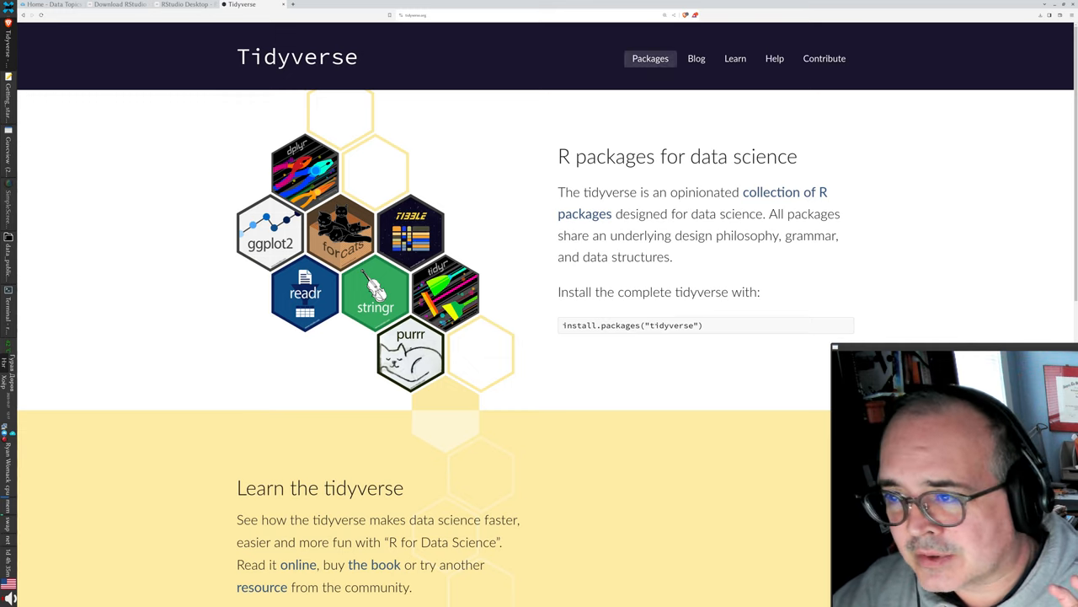
Review the dplyr package page's overview and usage, then return to the GitHub notes.
{"action": "left_click", "coordinate": [650, 57]}
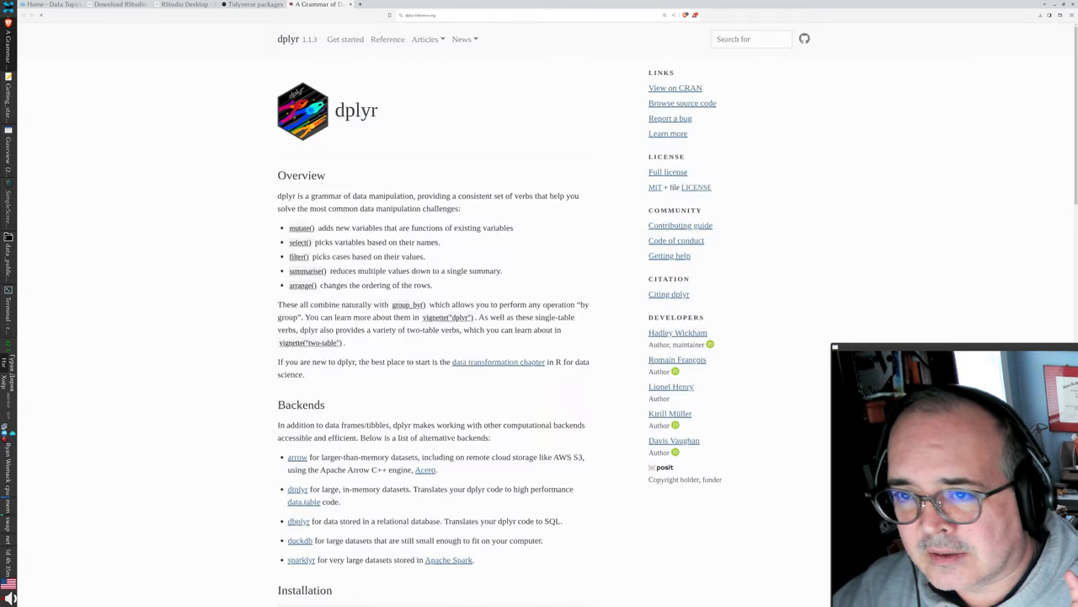
{"action": "scroll", "scroll_direction": "down", "scroll_amount": 3}
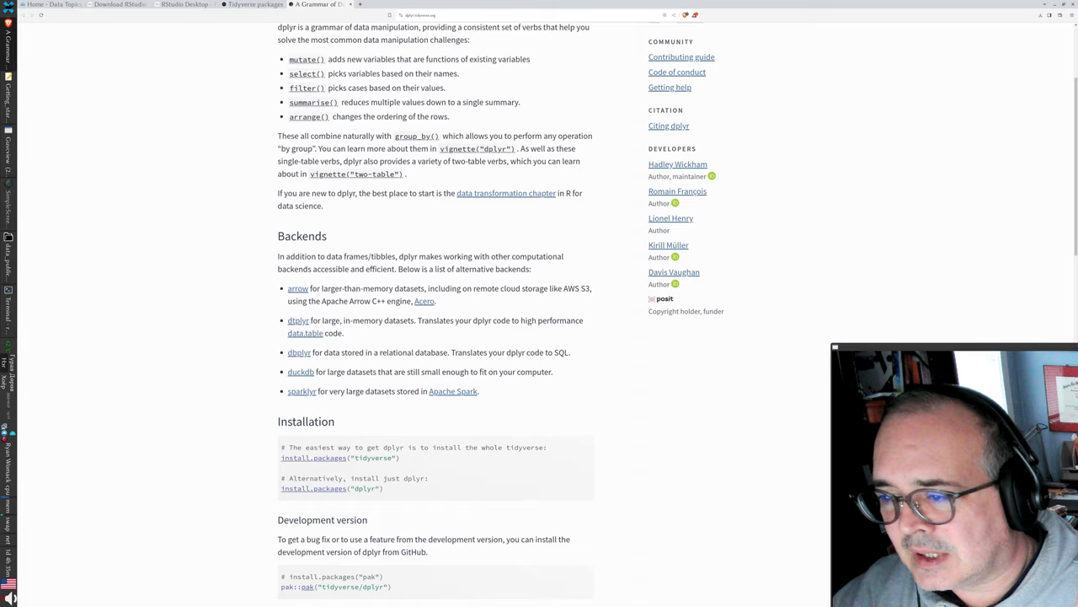
{"action": "scroll", "scroll_direction": "down", "scroll_amount": 3}
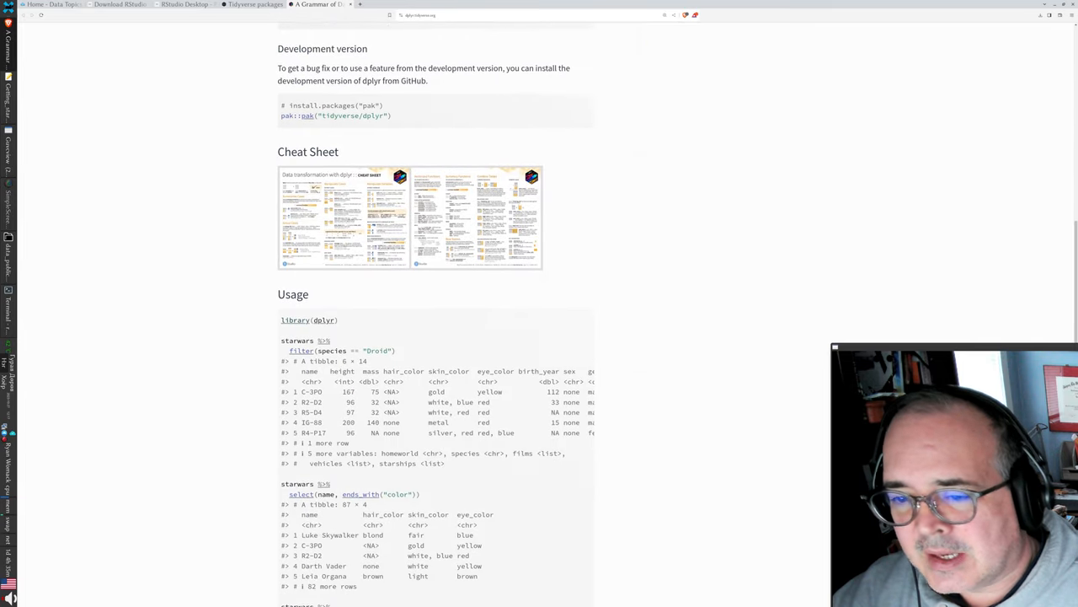
{"action": "scroll", "scroll_direction": "up", "scroll_amount": 3}
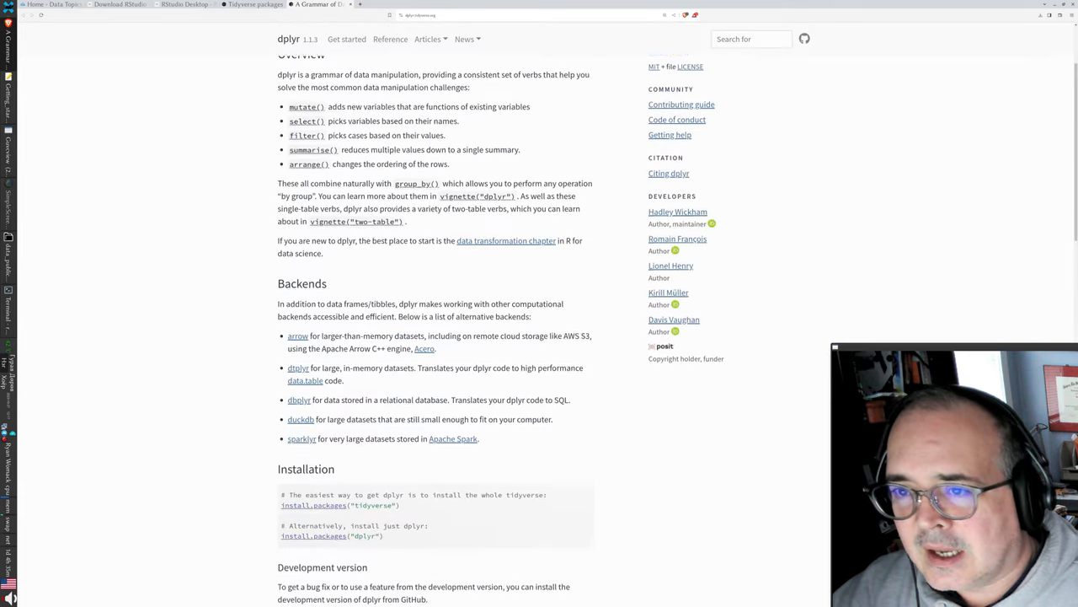
{"action": "scroll", "scroll_direction": "up", "scroll_amount": 3}
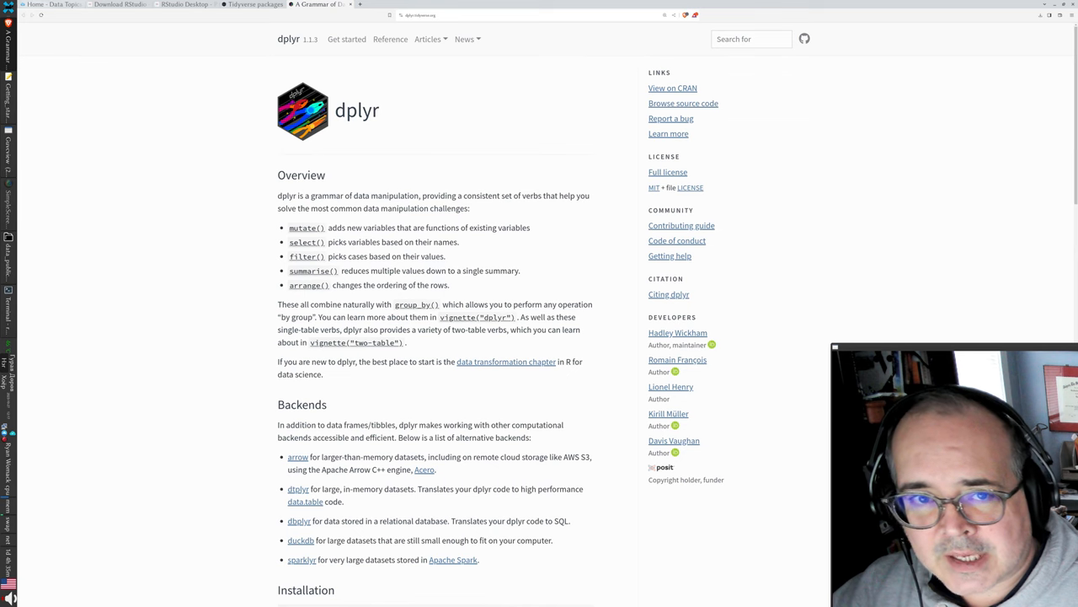
{"action": "left_click", "coordinate": [249, 4]}
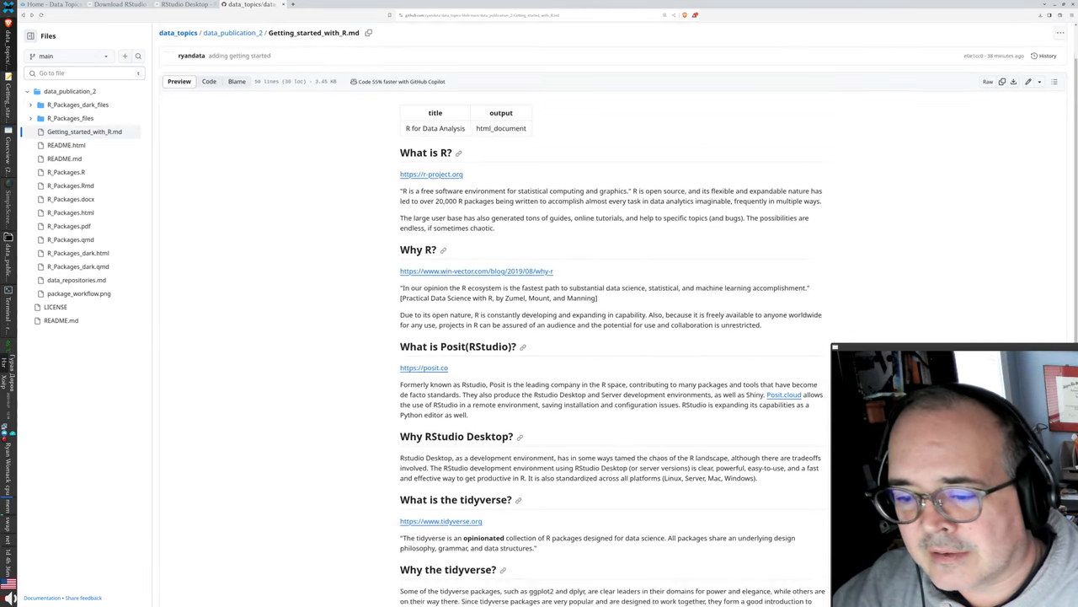
Select the word 'opinionated' in the tidyverse paragraph and continue down the notes.
{"action": "scroll", "scroll_direction": "down", "scroll_amount": 3}
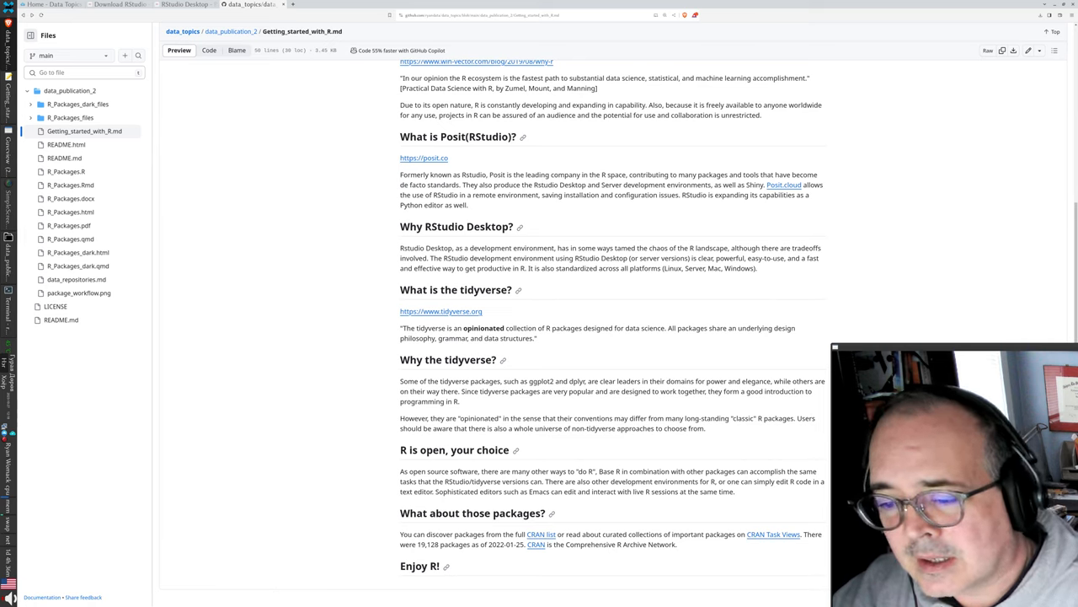
{"action": "double_click", "coordinate": [486, 328]}
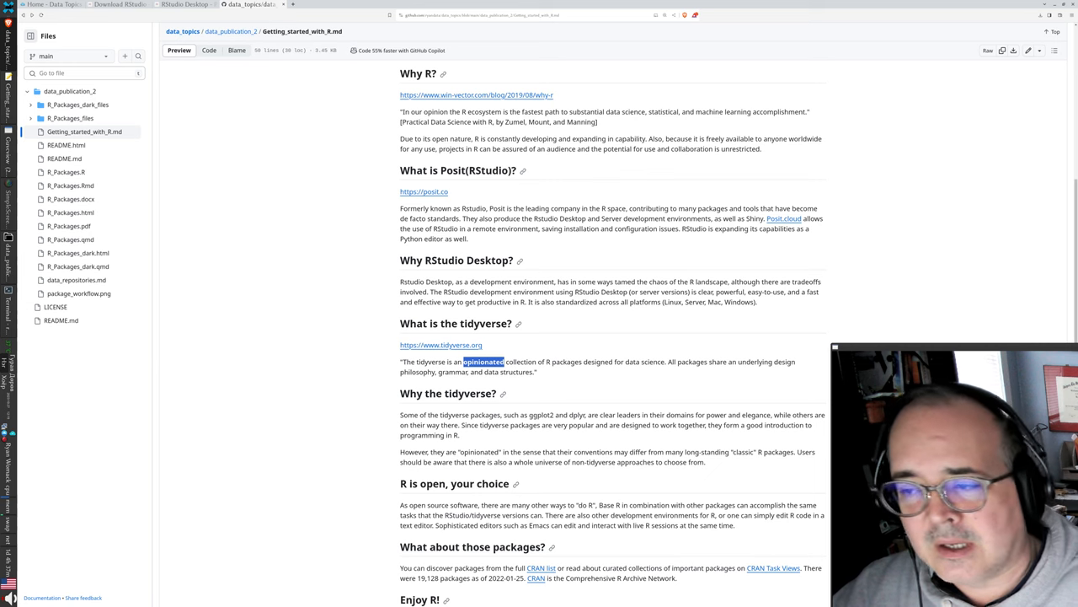
{"action": "scroll", "scroll_direction": "down", "scroll_amount": 3}
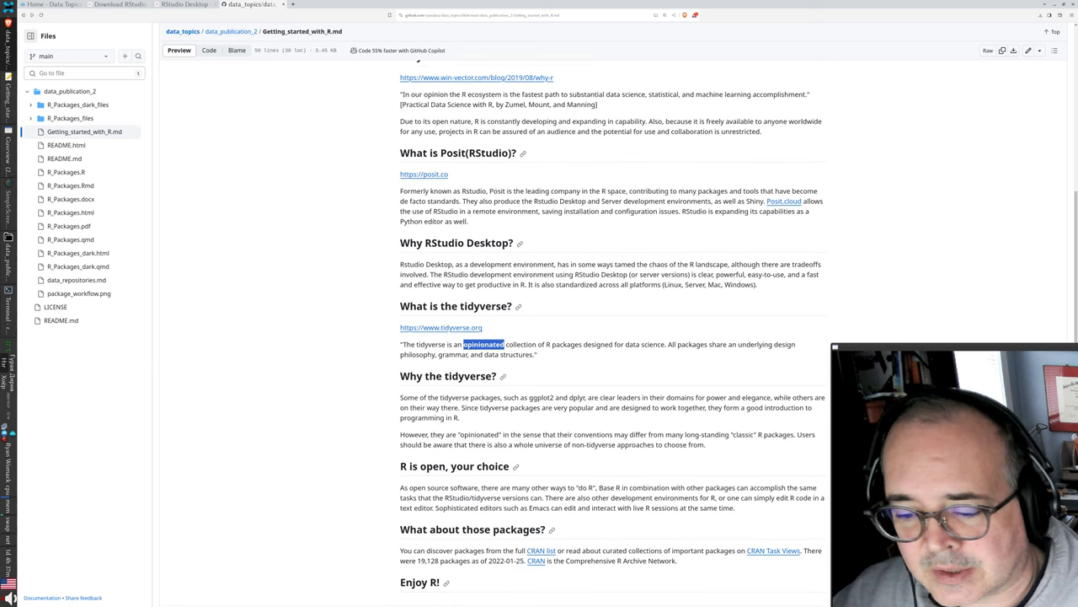
{"action": "scroll", "scroll_direction": "down", "scroll_amount": 3}
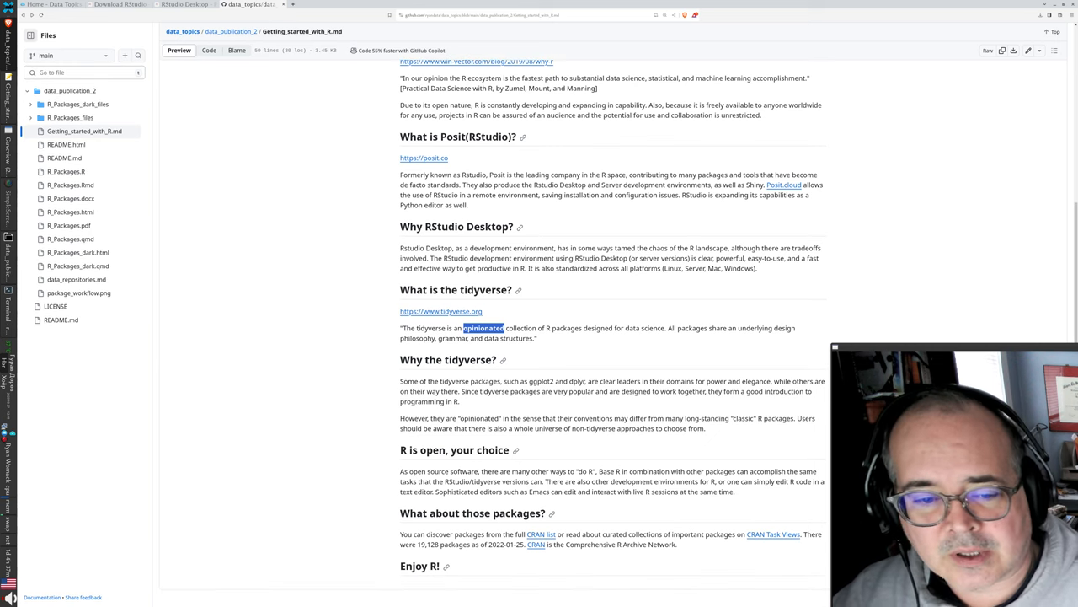